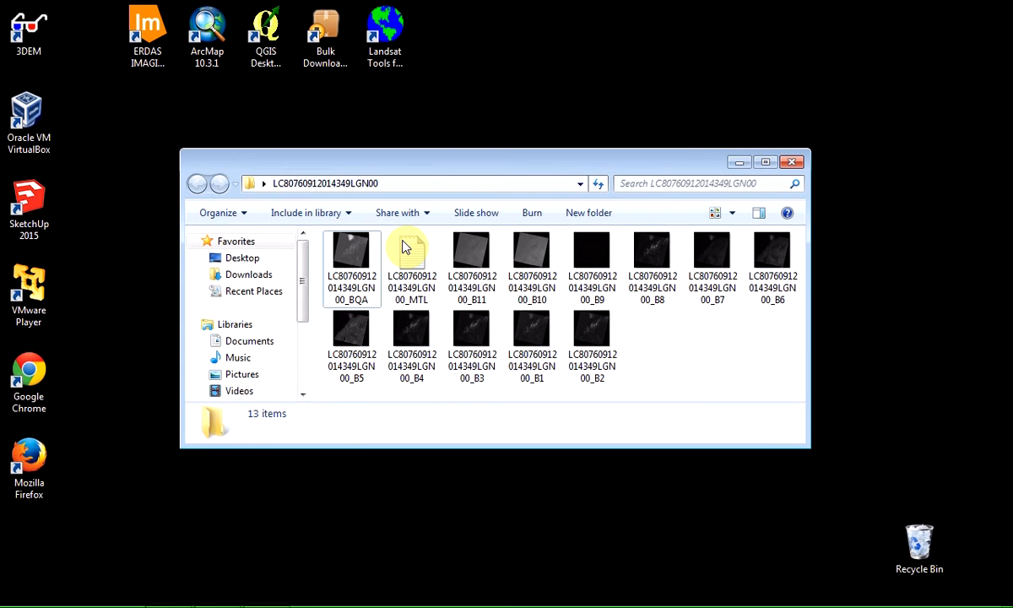
mouse_move(691, 385)
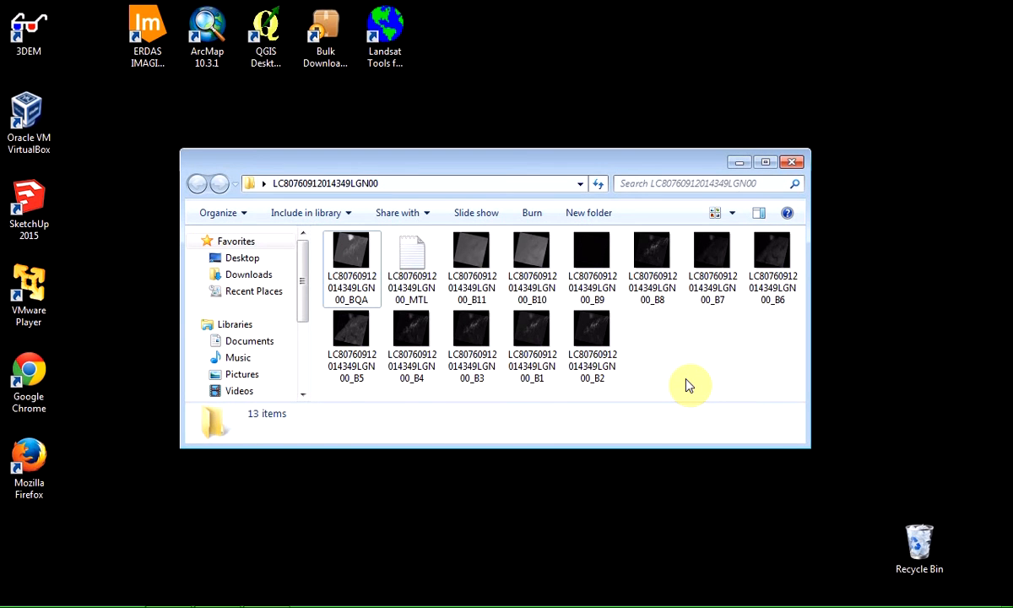
mouse_move(679, 392)
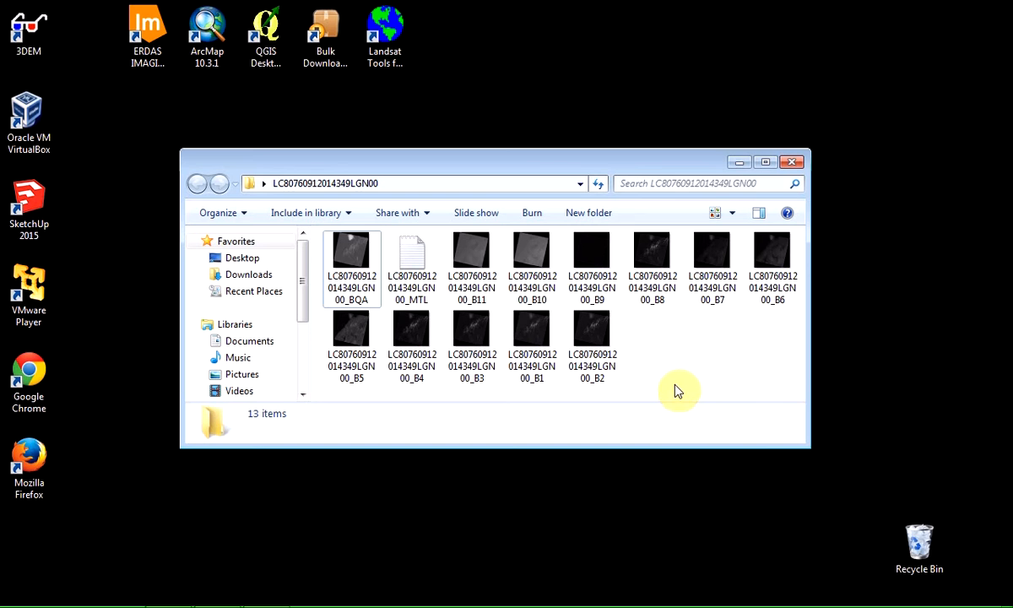
mouse_move(644, 378)
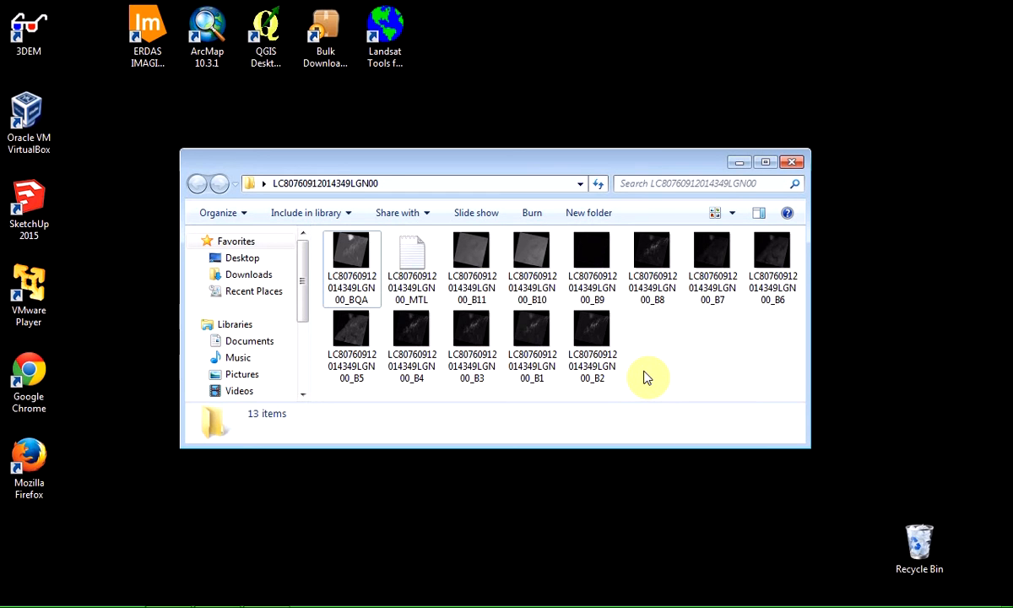
mouse_move(641, 381)
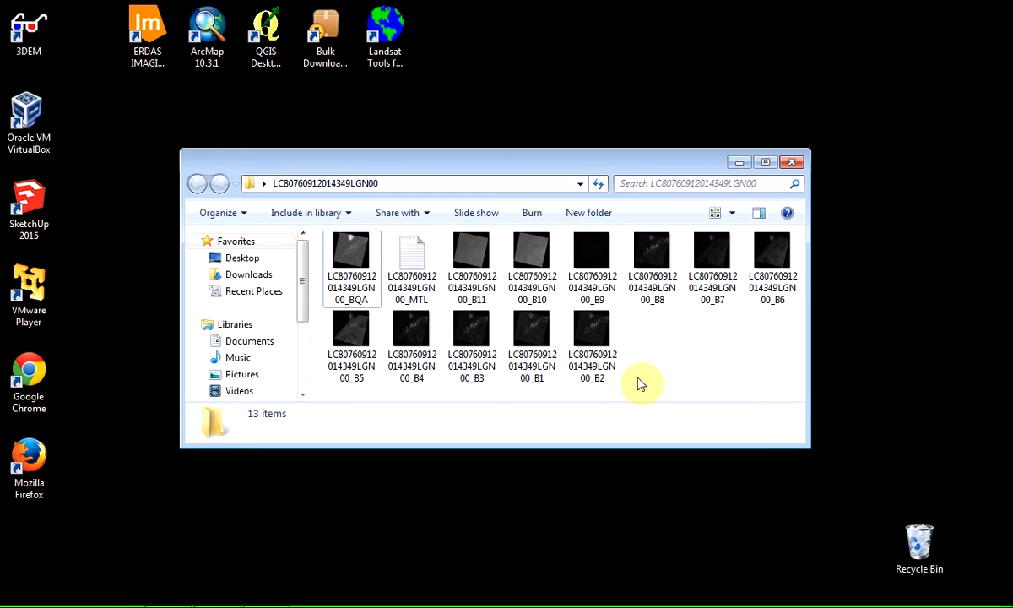
mouse_move(673, 352)
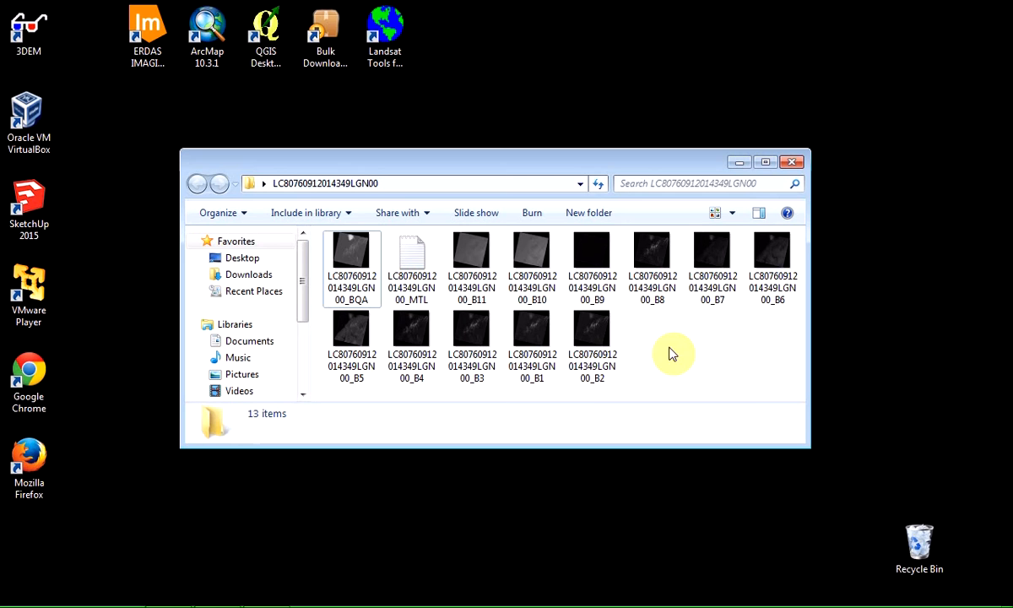
mouse_move(674, 361)
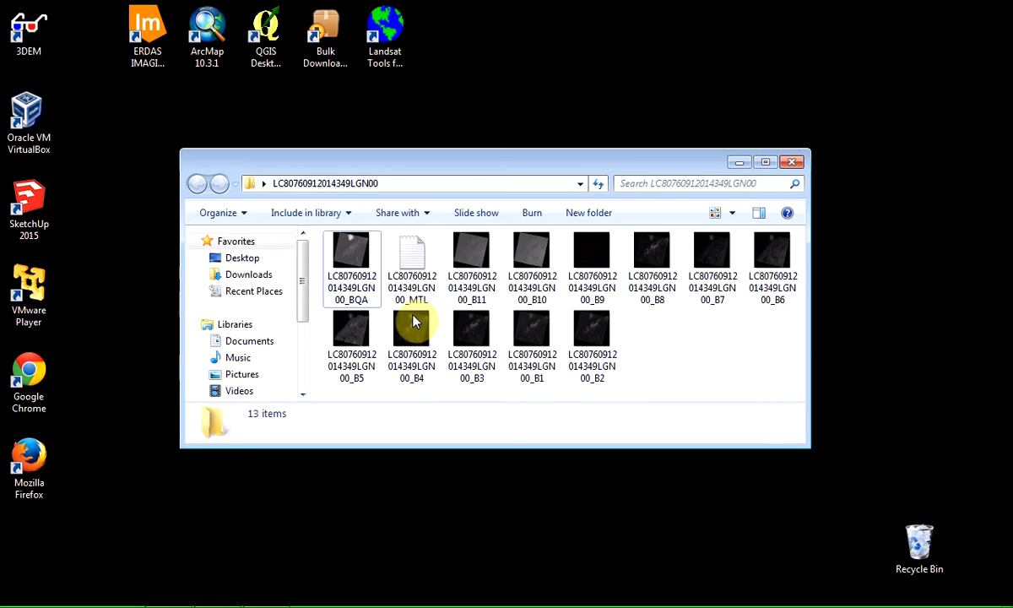
Launch Landsat Tools from its shortcut after reviewing the 13-file scene folder
double_click(412, 267)
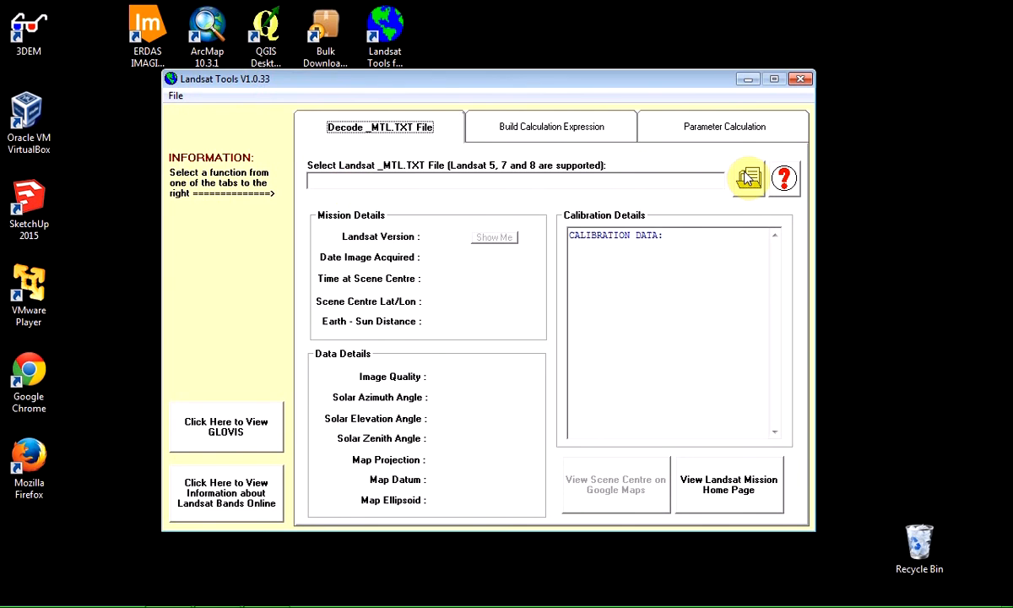
Decode the scene's MTL.txt, showing Landsat 8, 2014-12-15 acquisition and calibration values
left_click(746, 179)
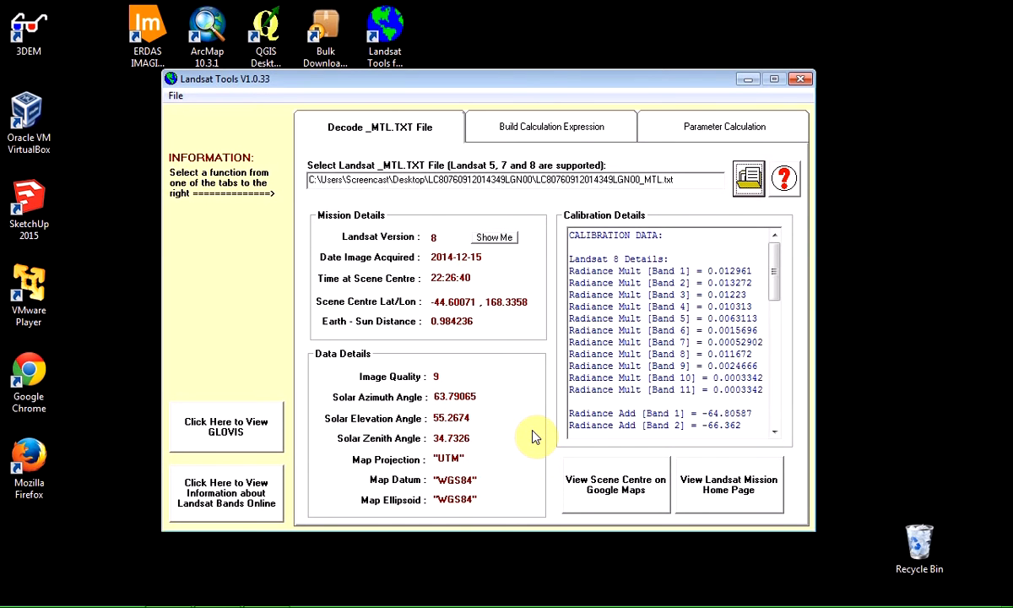
scroll("down", 3)
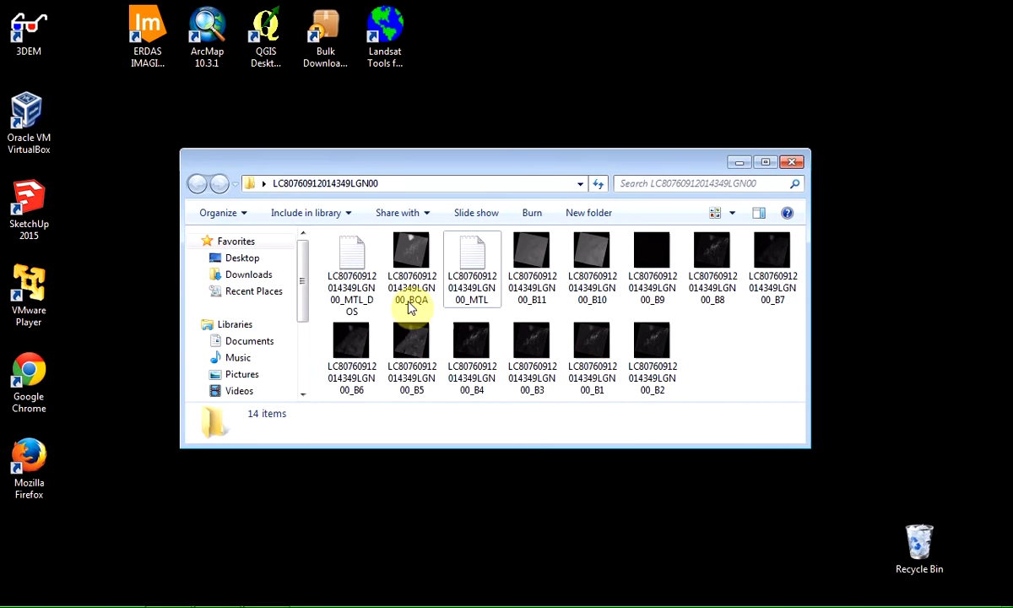
View the new MTL_DOS metadata file in Notepad and close it
double_click(351, 261)
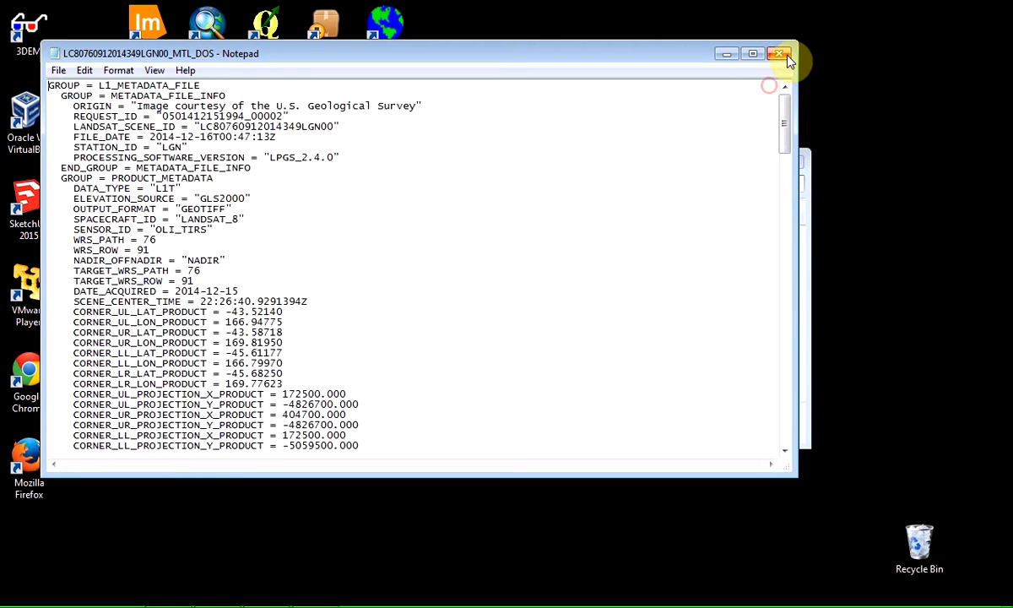
left_click(779, 52)
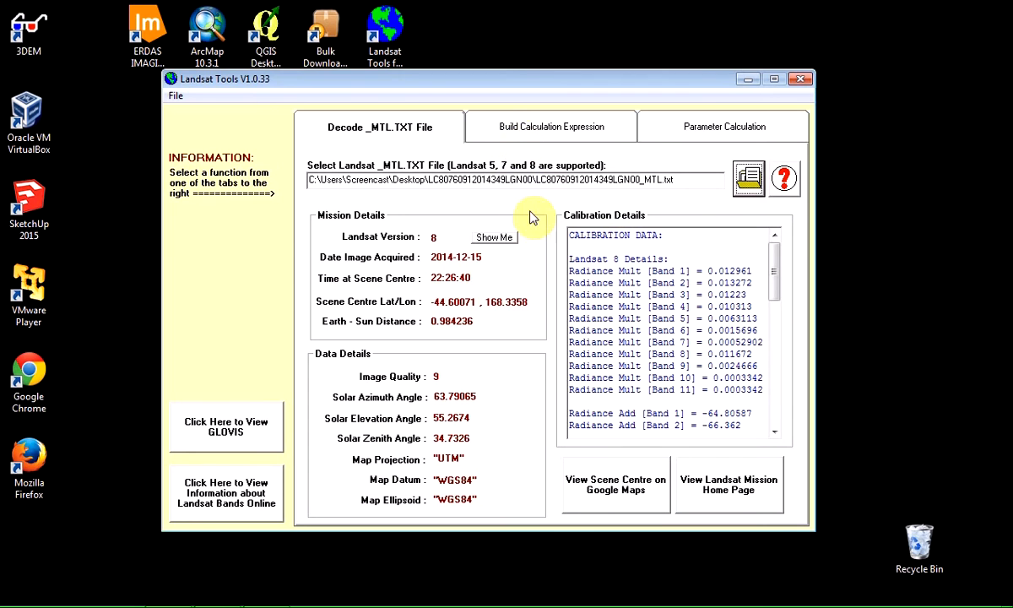
mouse_move(508, 327)
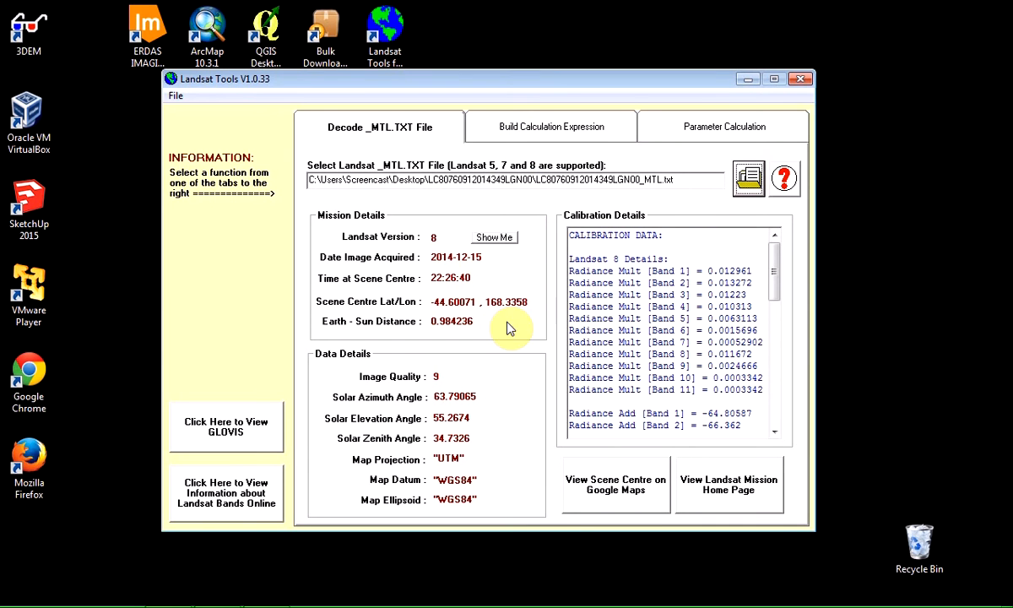
mouse_move(661, 163)
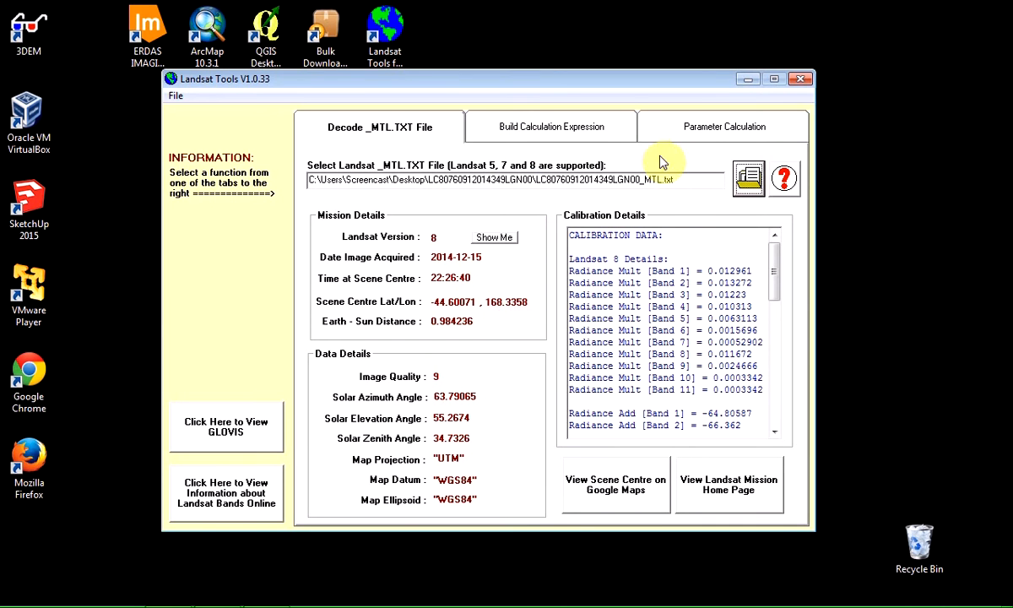
Show the Parameter Calculation tools with the NDVI and MNDWI fields
left_click(722, 127)
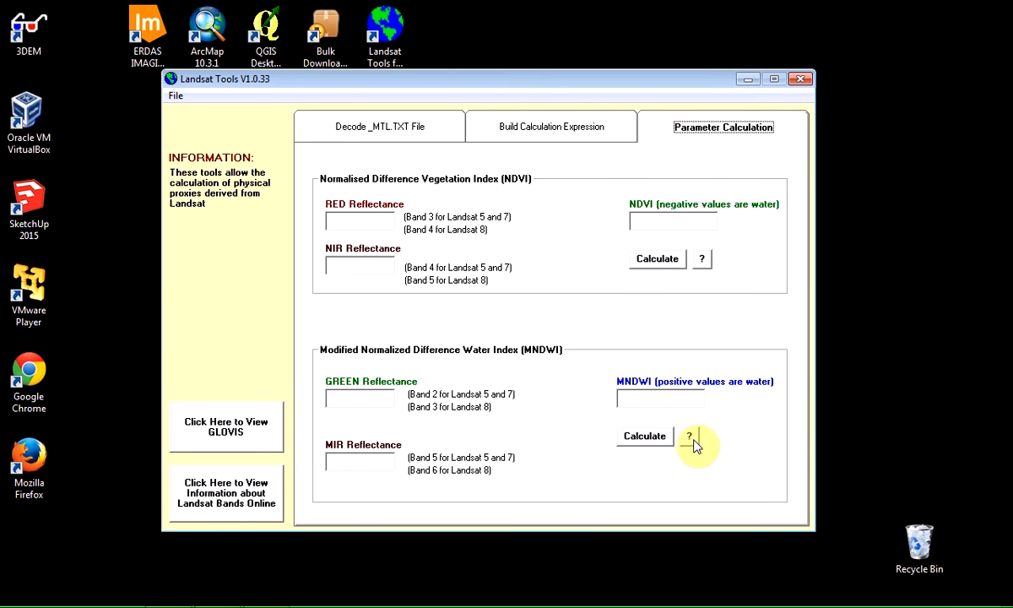
mouse_move(454, 421)
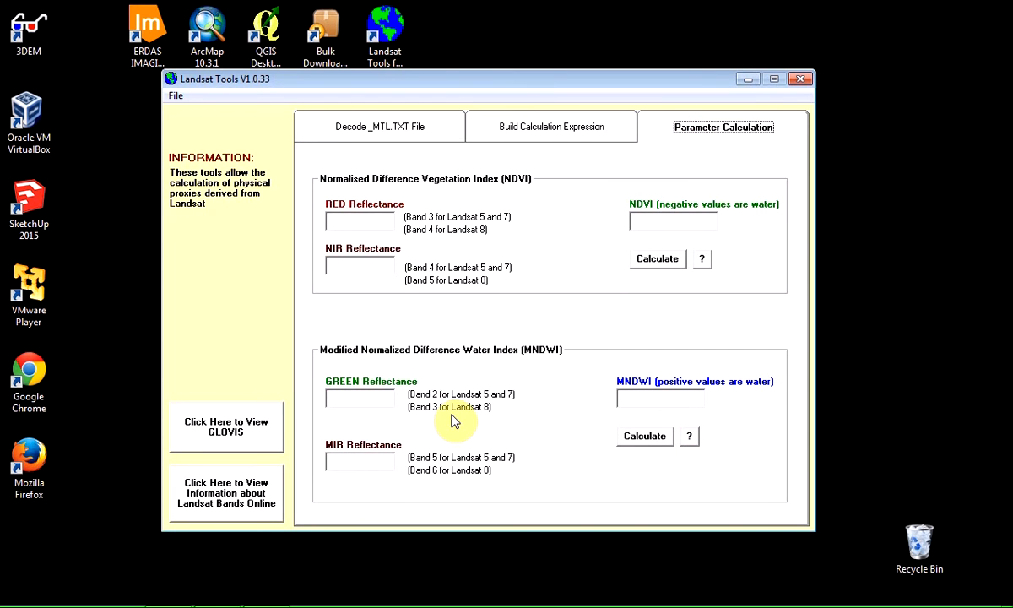
mouse_move(351, 357)
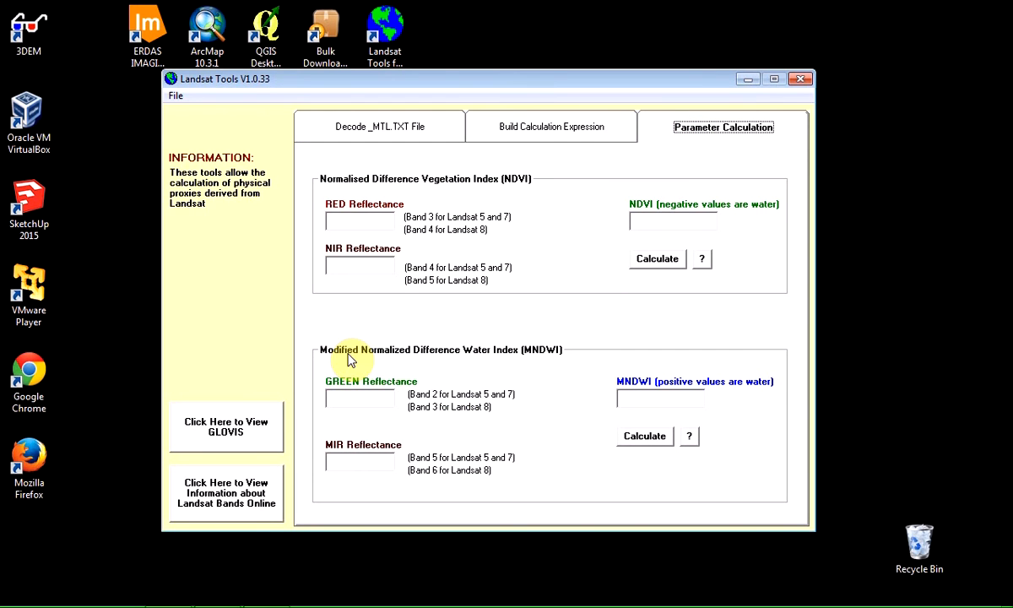
mouse_move(493, 358)
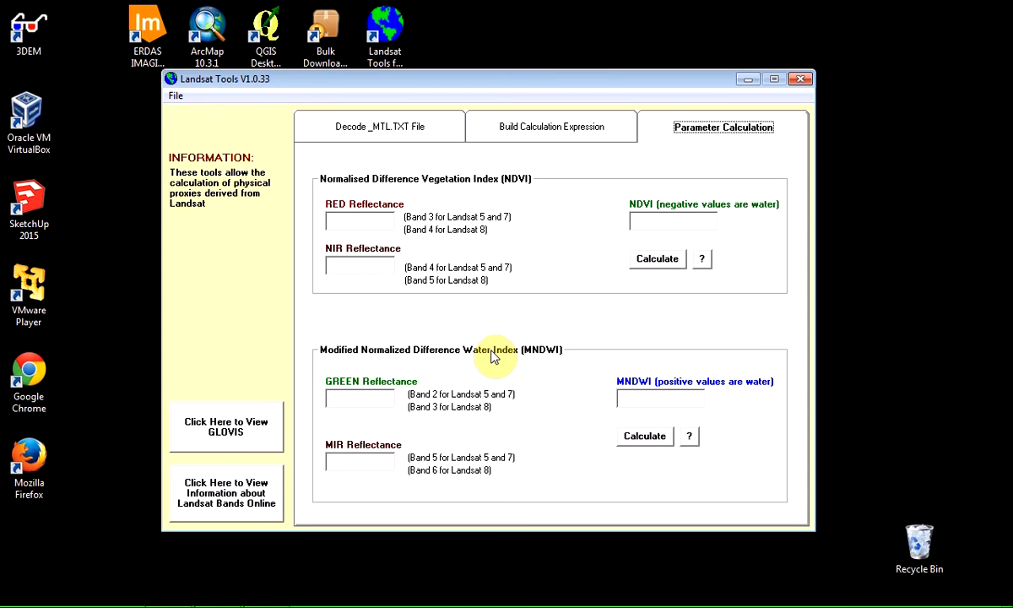
mouse_move(682, 474)
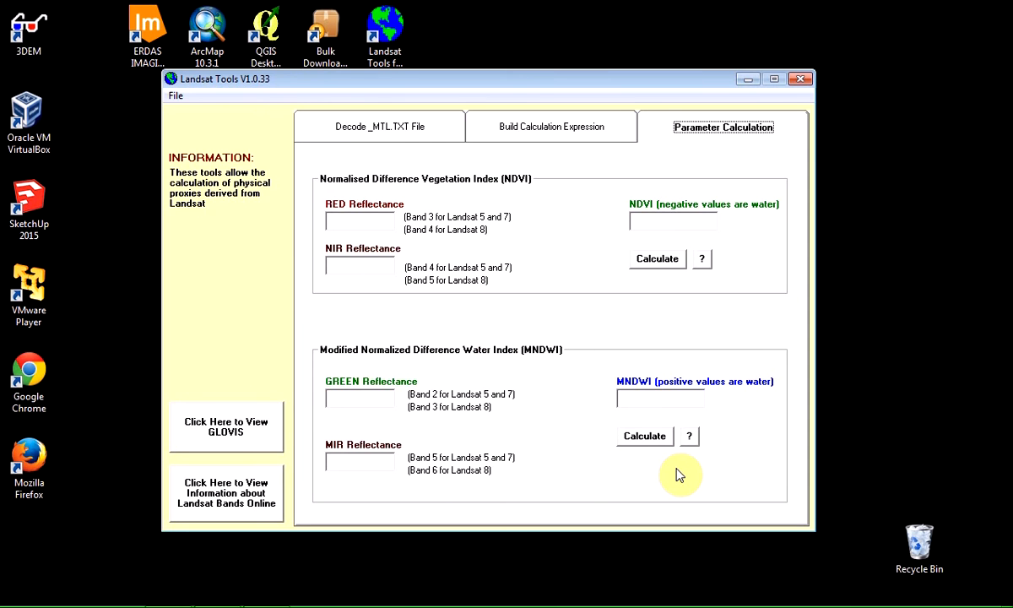
Read the MNDWI formula help naming Landsat 8 bands 3 and 6, then dismiss it
left_click(689, 435)
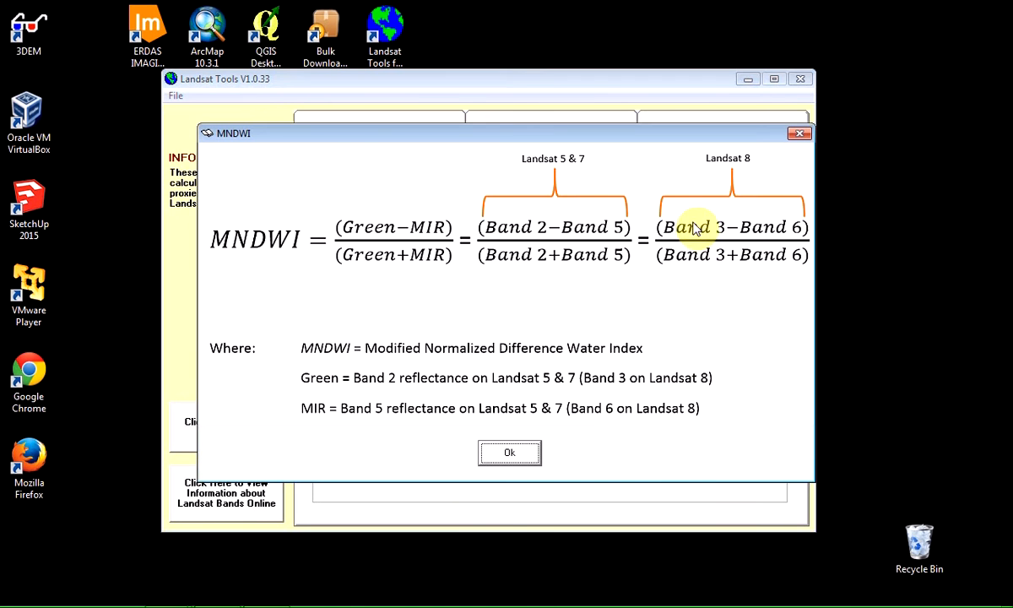
mouse_move(760, 235)
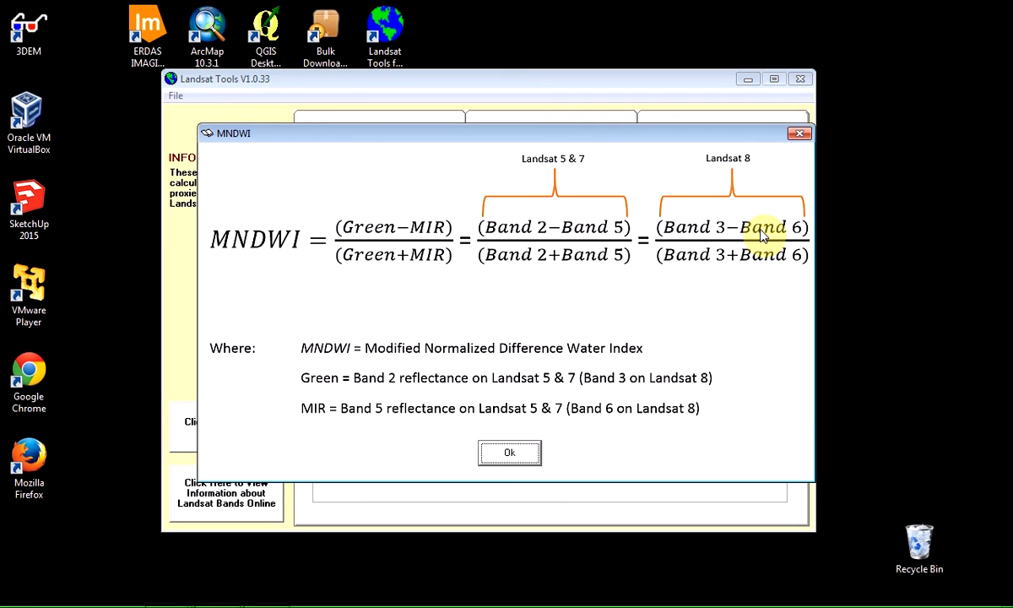
mouse_move(785, 243)
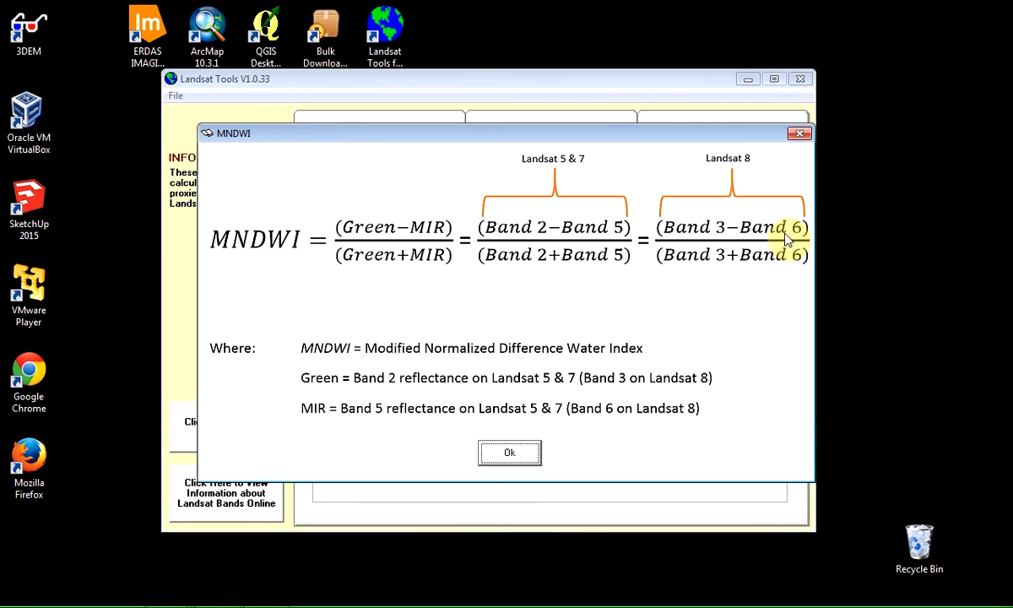
mouse_move(770, 259)
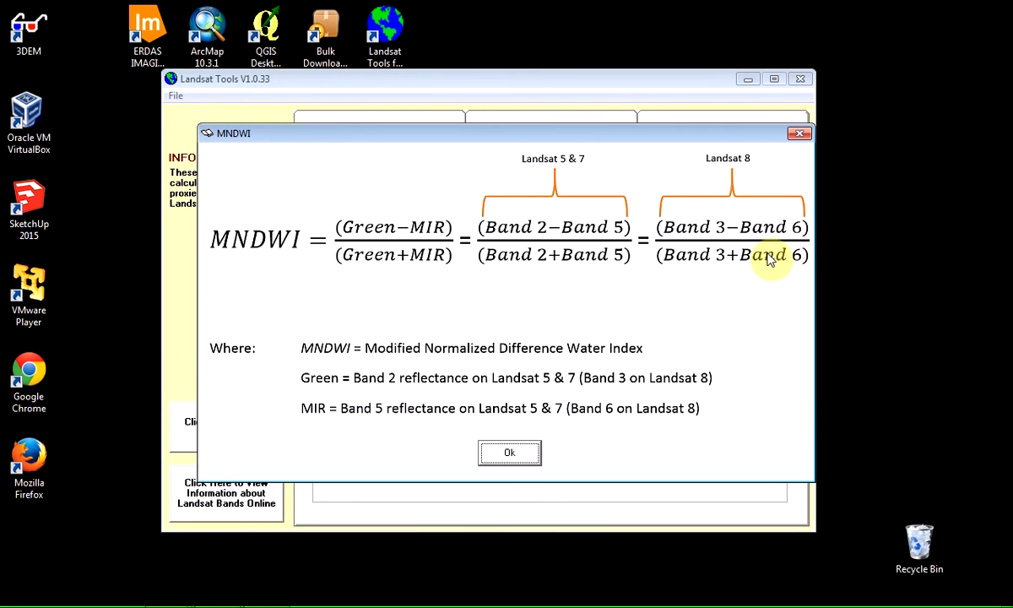
mouse_move(722, 255)
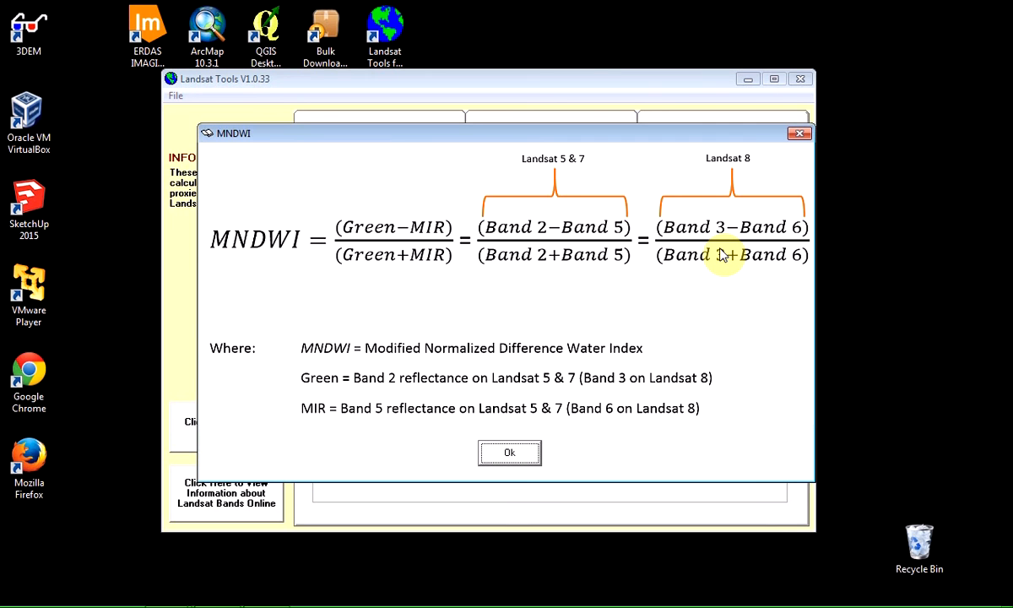
mouse_move(658, 391)
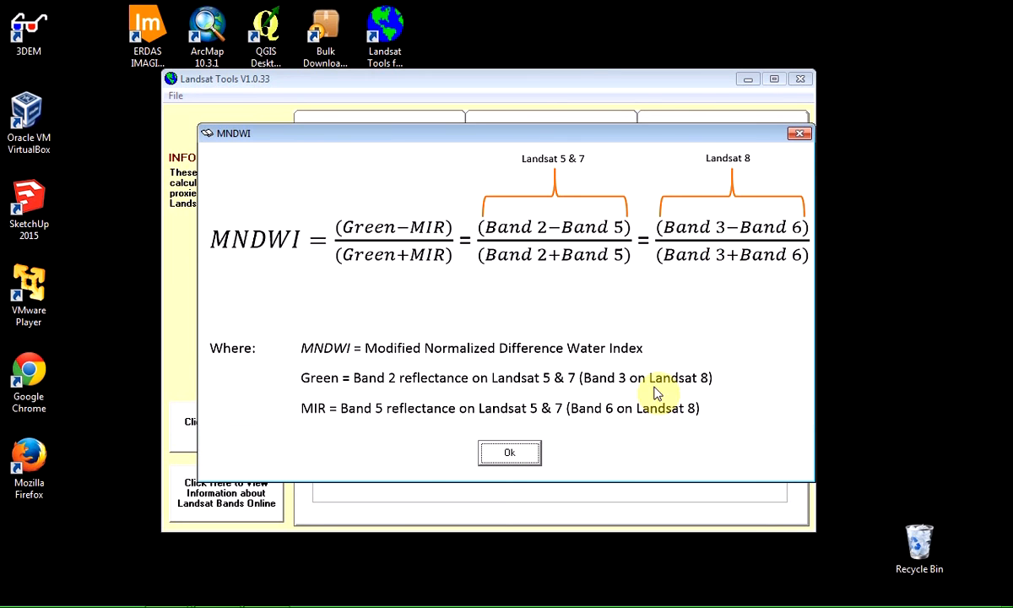
left_click(508, 452)
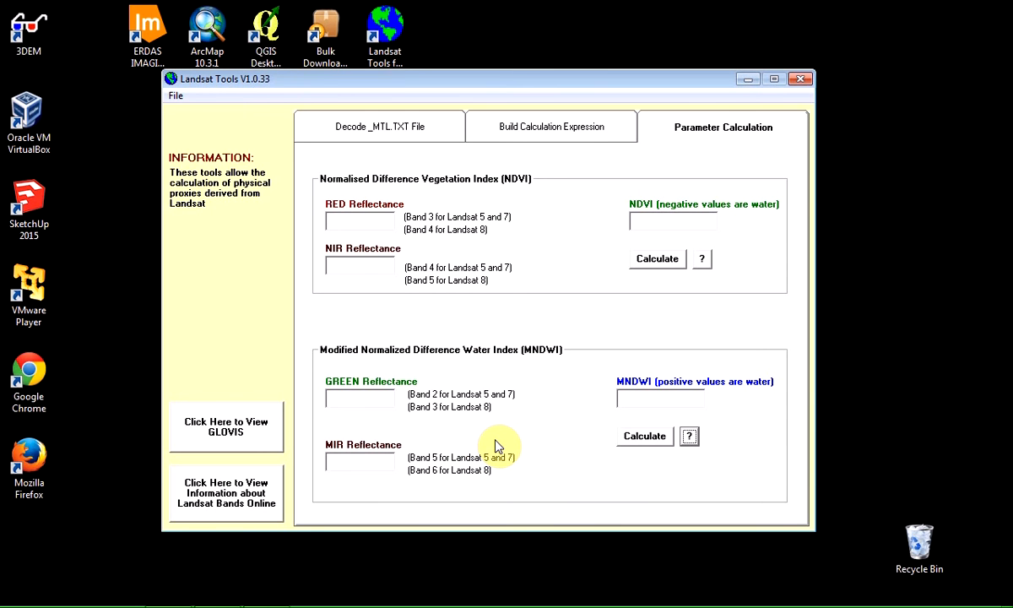
mouse_move(562, 155)
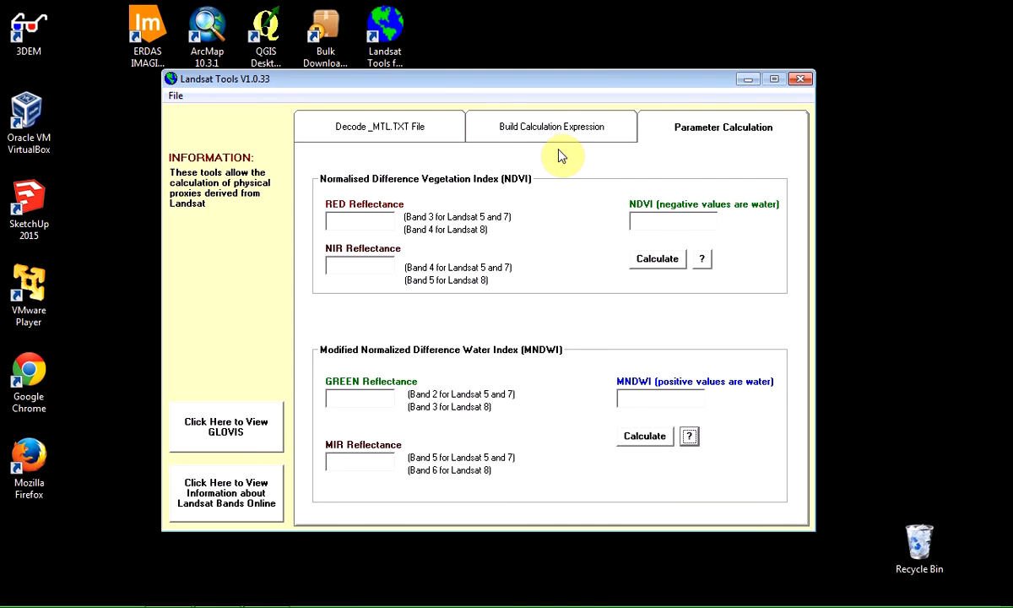
mouse_move(544, 106)
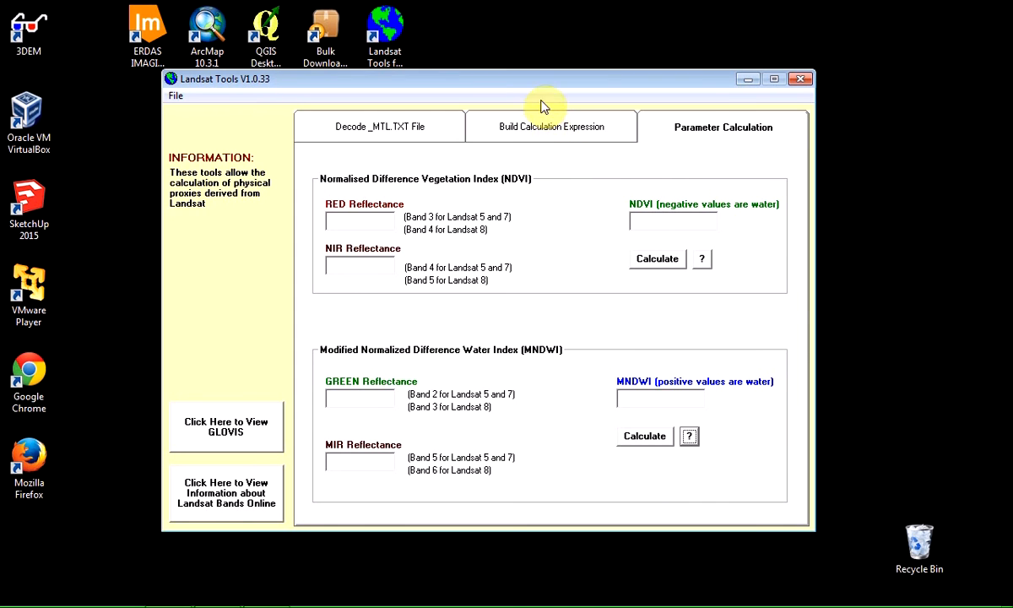
Generate the Landsat 8 band 3 radiance and reflectance expressions in the expression builder
left_click(550, 126)
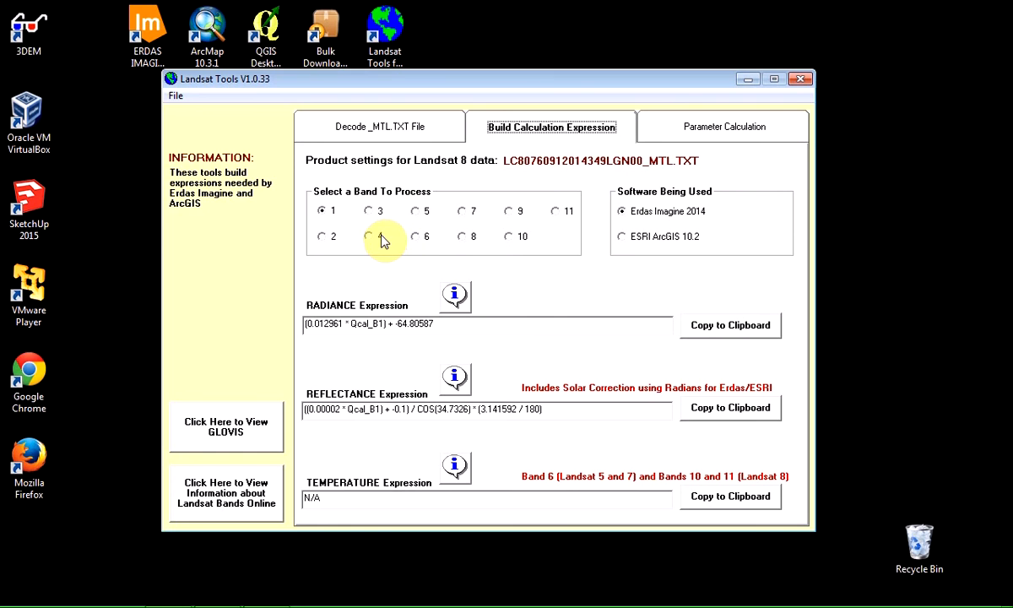
left_click(368, 209)
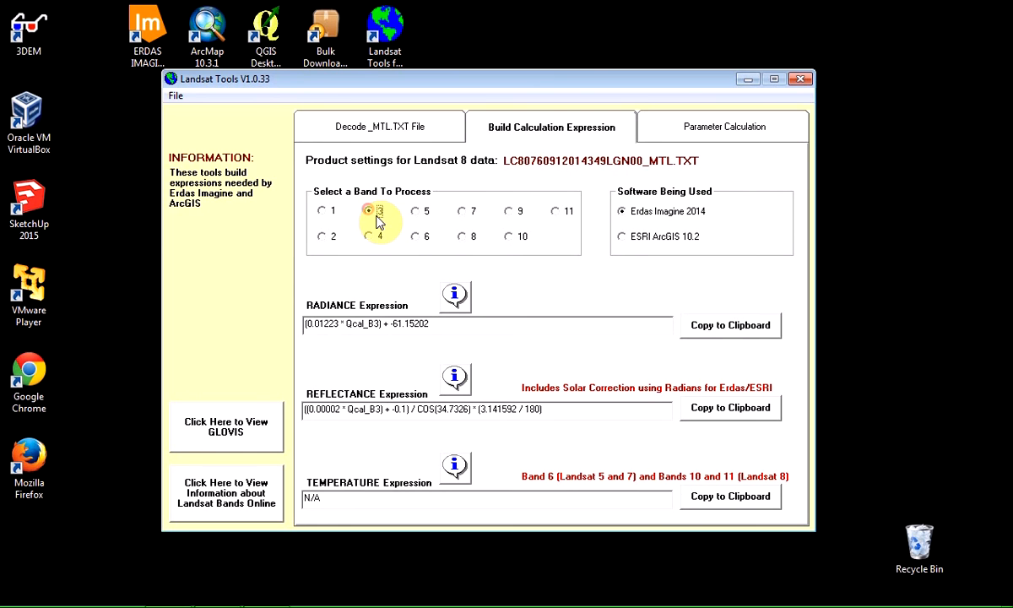
mouse_move(415, 245)
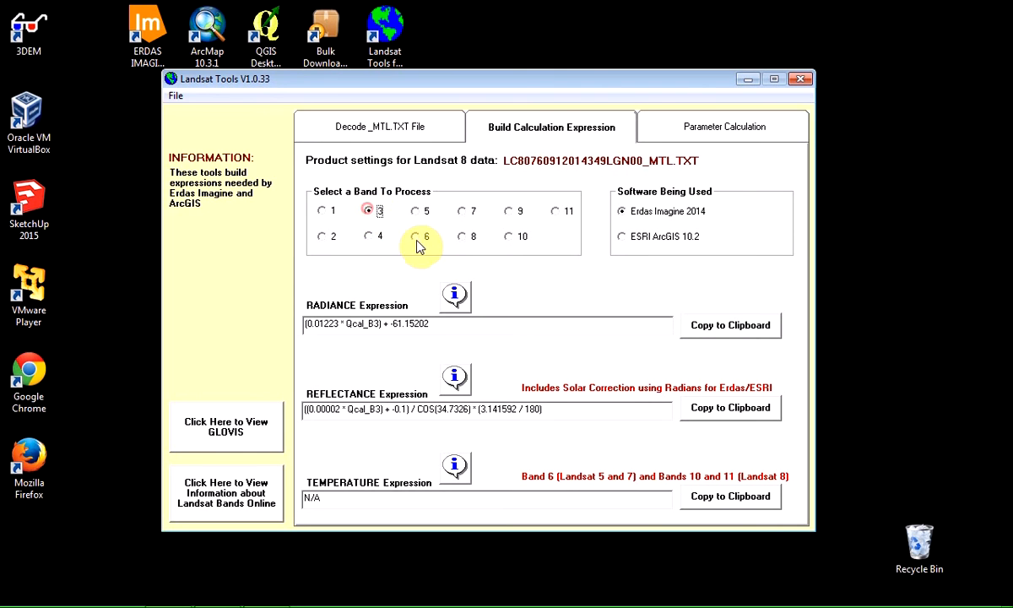
mouse_move(390, 301)
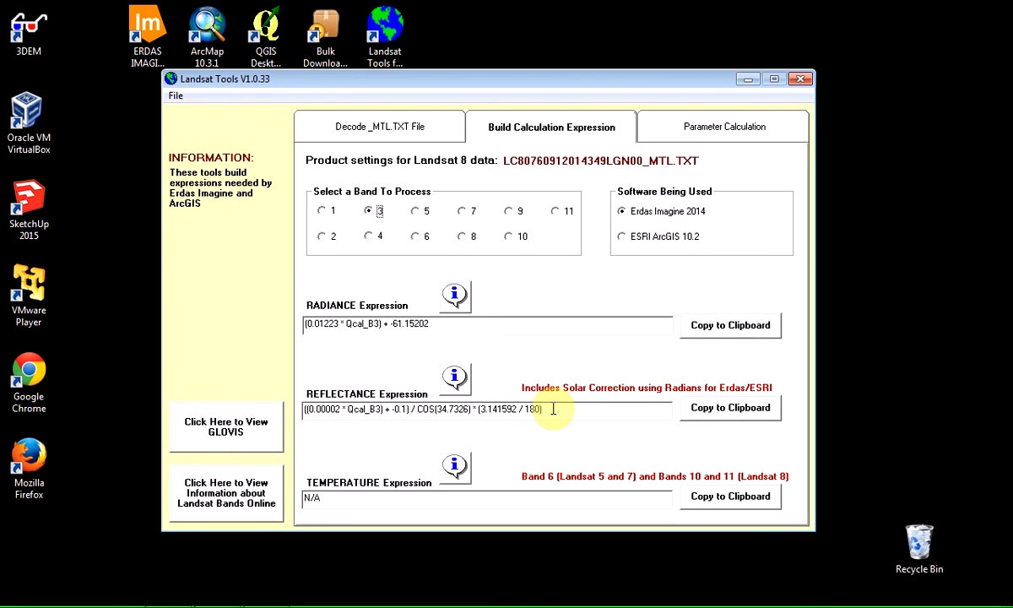
mouse_move(361, 408)
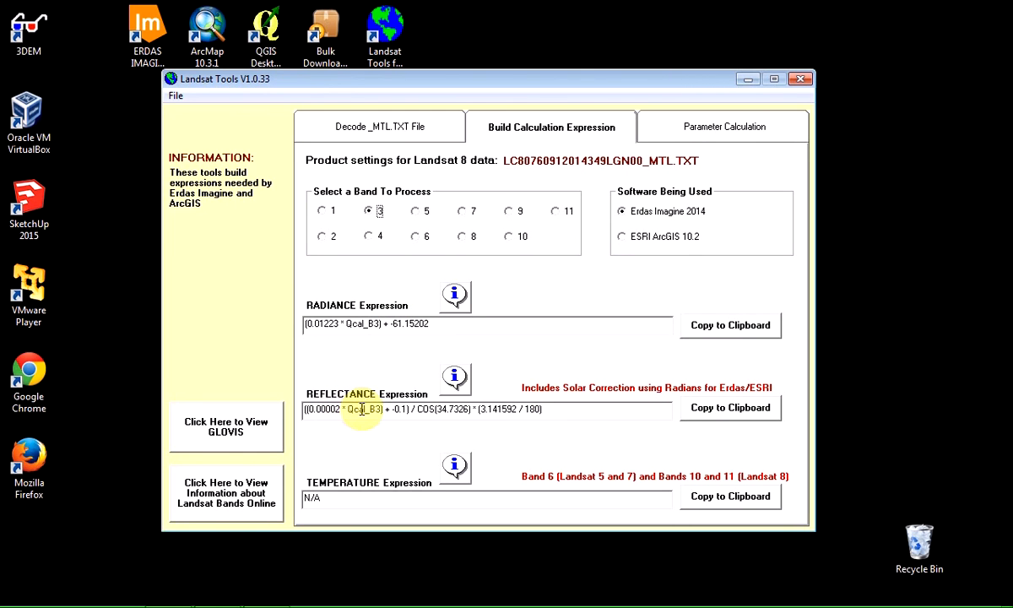
left_click(414, 236)
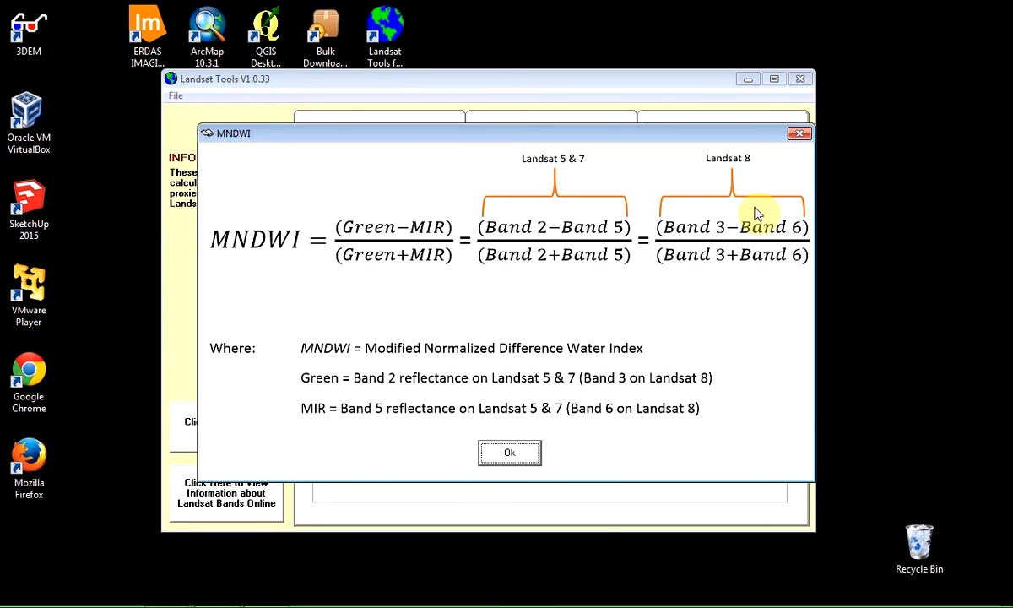
mouse_move(508, 452)
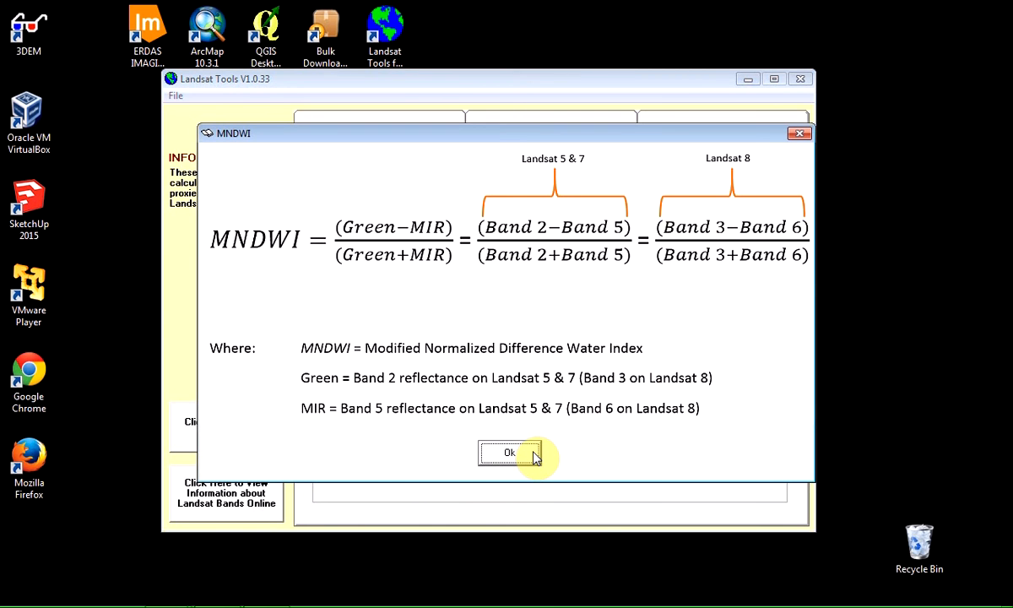
Close the MNDWI help and return to the expression builder before moving to QGIS
left_click(508, 452)
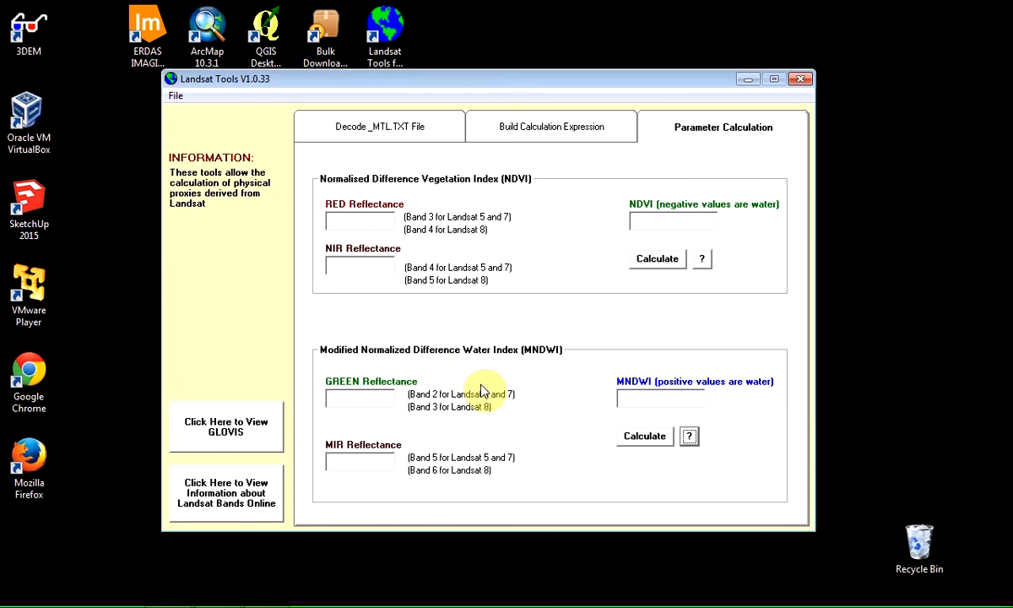
left_click(550, 125)
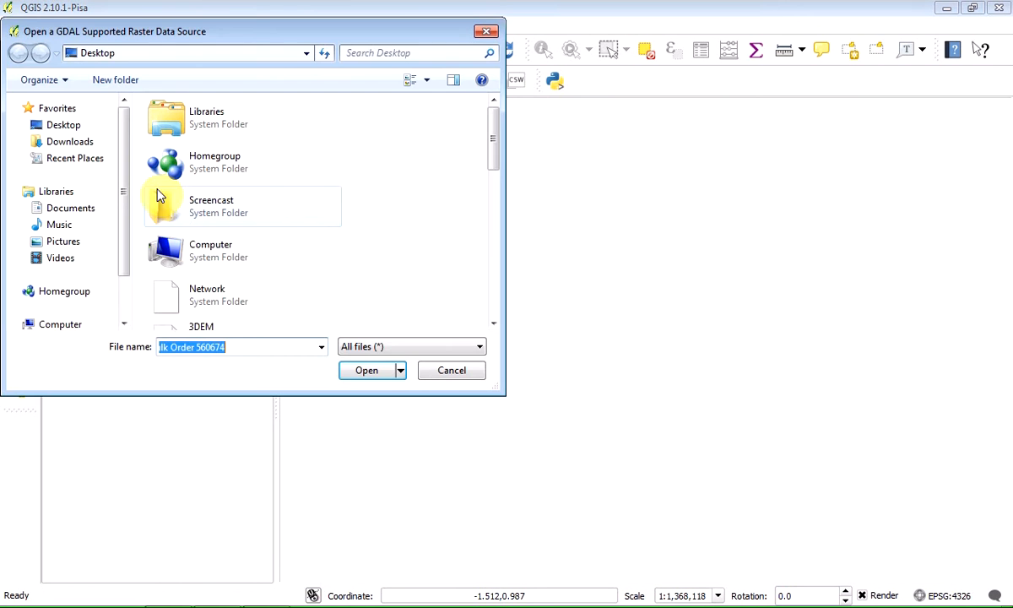
Add the scene's B3 and B6 rasters from the LC8 folder as QGIS layers
scroll("down", 3)
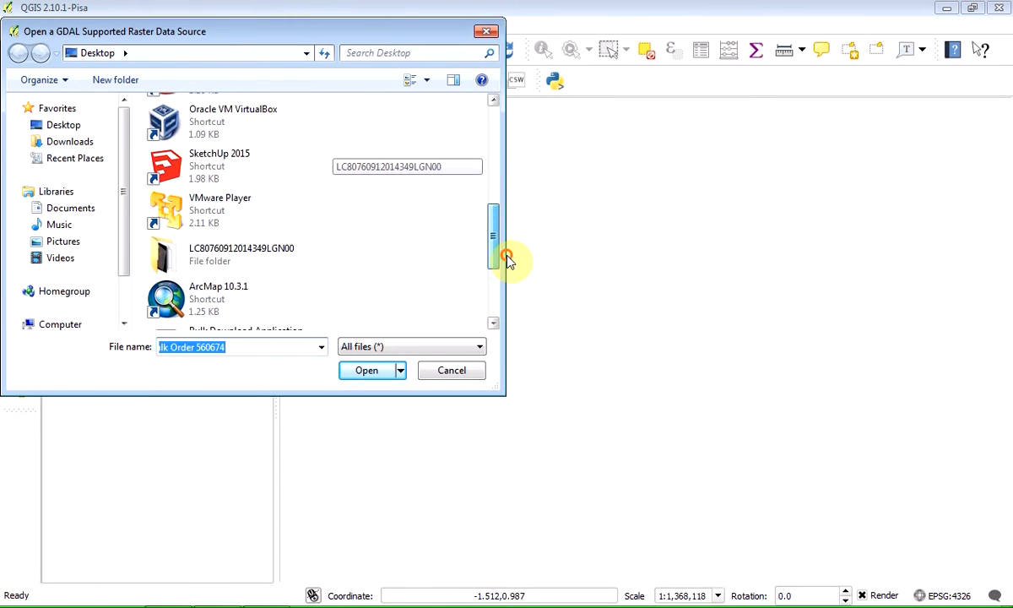
double_click(240, 253)
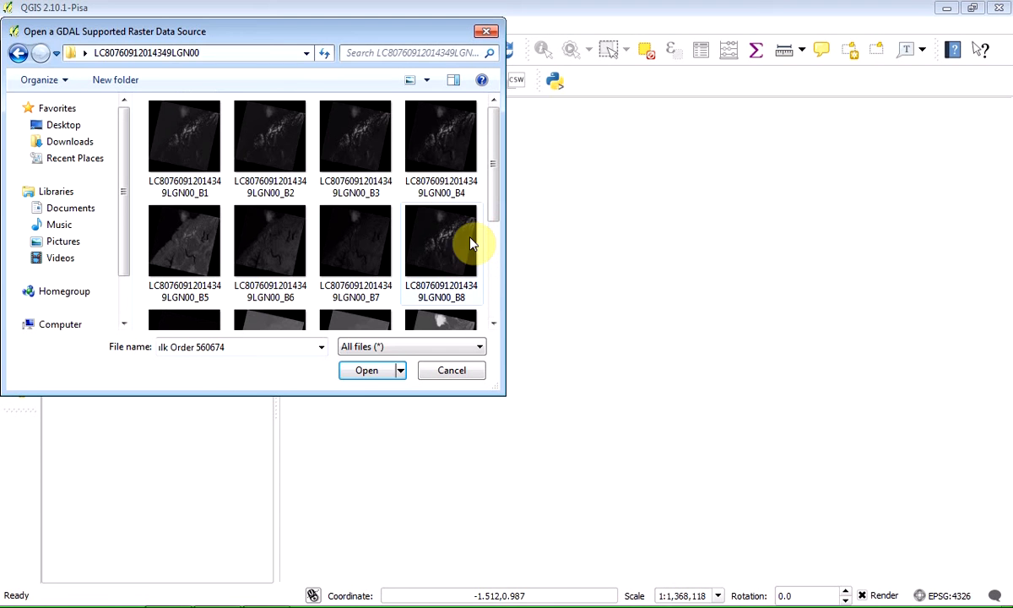
left_click(355, 135)
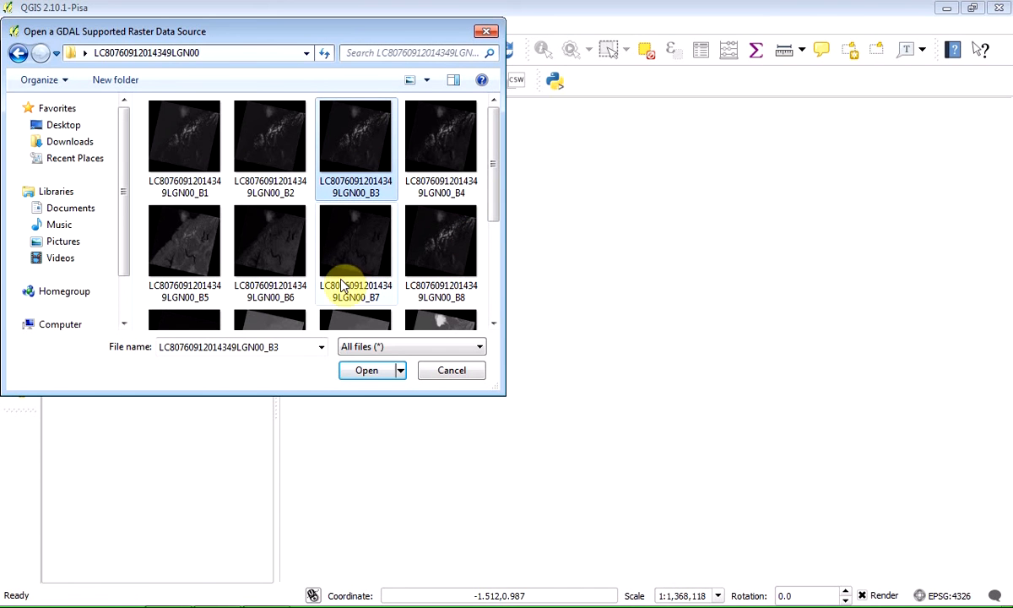
left_click(366, 370)
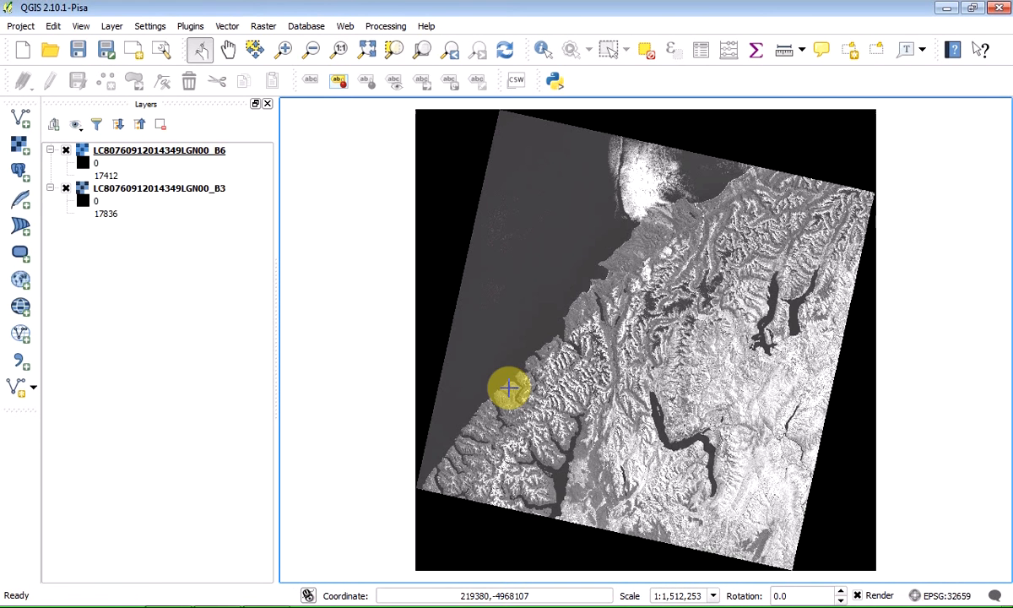
mouse_move(145, 255)
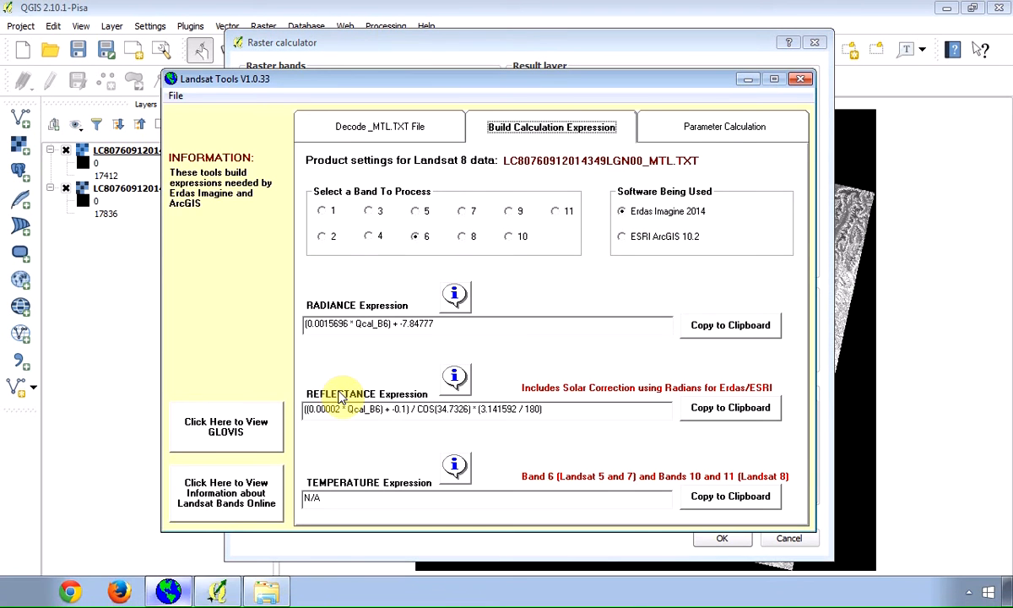
Select band 6 to generate its radiance and reflectance expressions
left_click(370, 211)
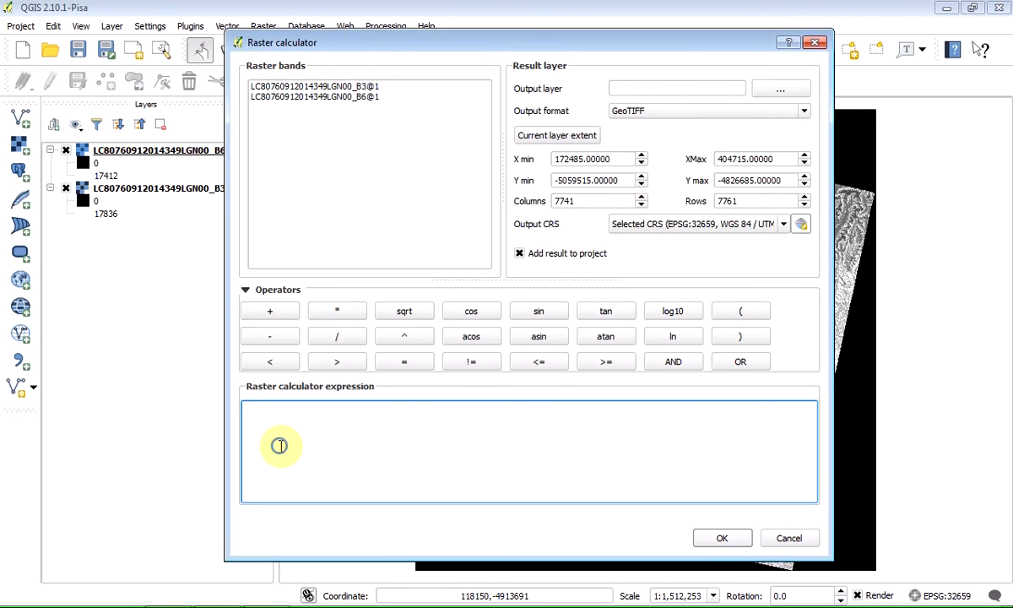
Compute band 3 reflectance ((0.00002*B3 - 0.1)/COS(34.7326)*(π/180)) and save it as GREEN
type("((0.00002 * Qcal_B3) + -0.1) / COS(34.7326) * (3.141592 / 180)")
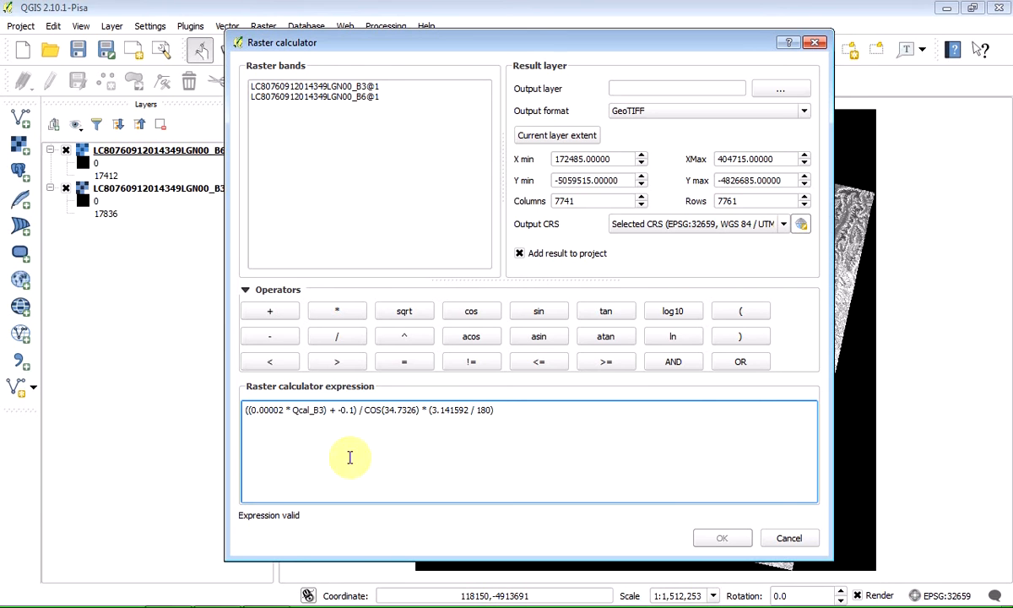
mouse_move(362, 437)
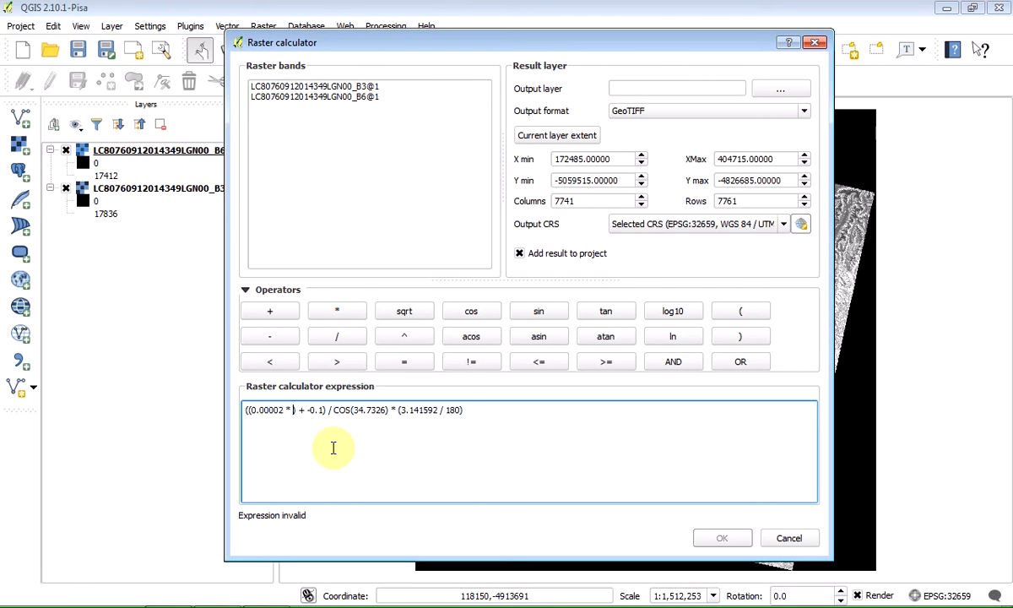
mouse_move(329, 93)
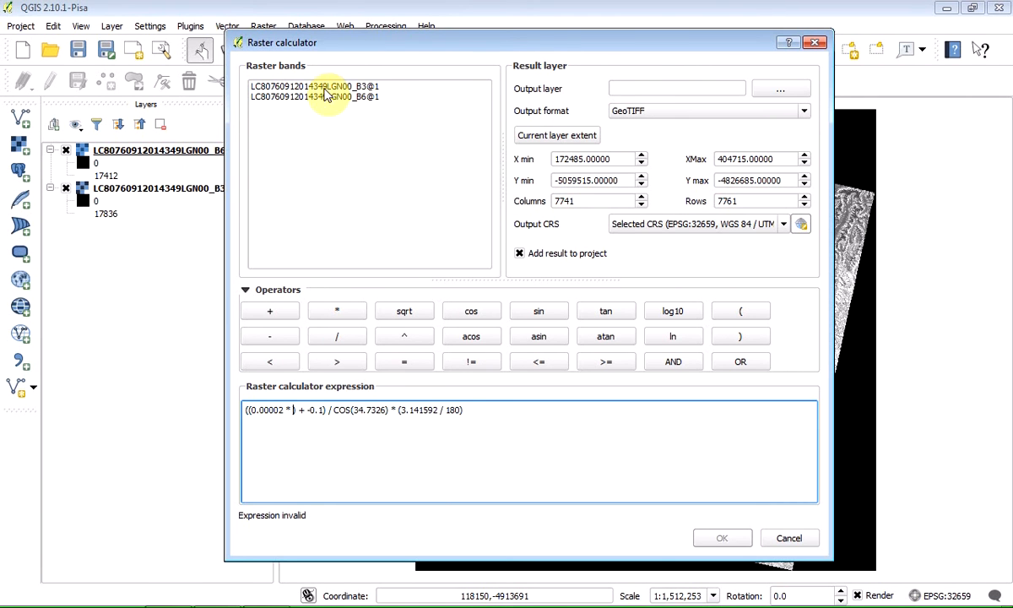
double_click(312, 86)
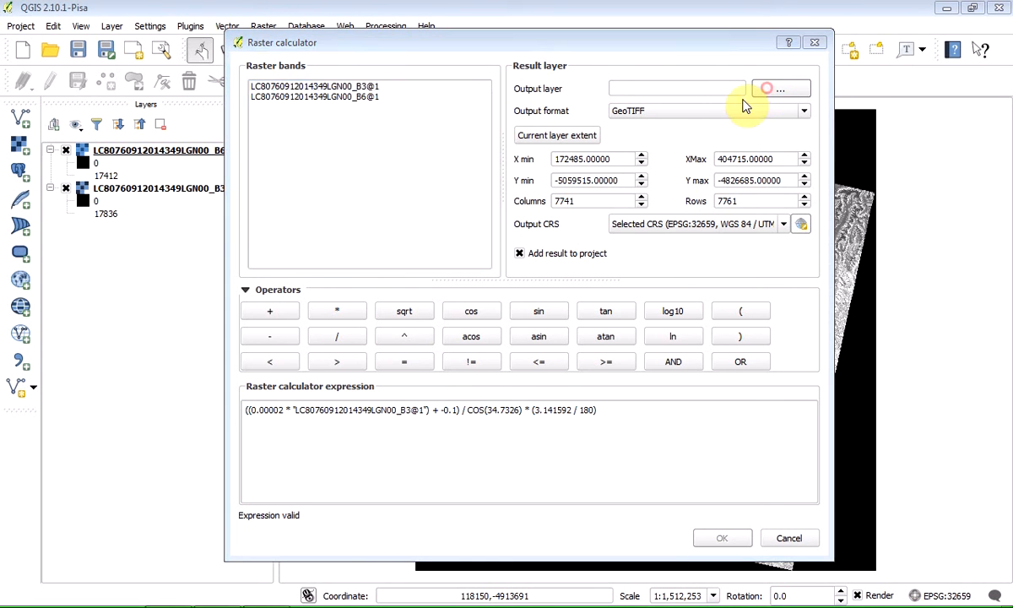
left_click(780, 88)
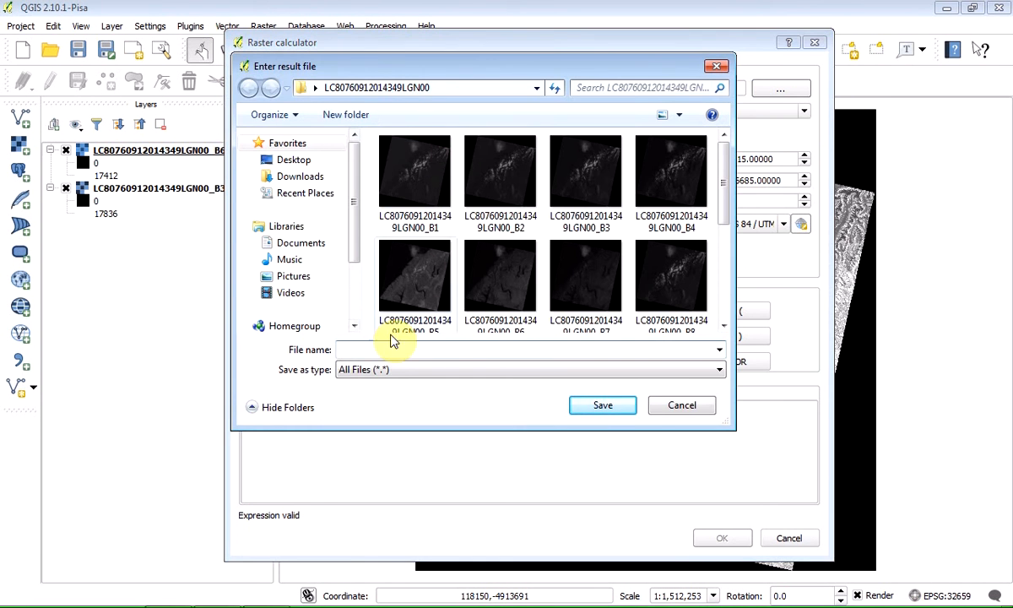
mouse_move(378, 348)
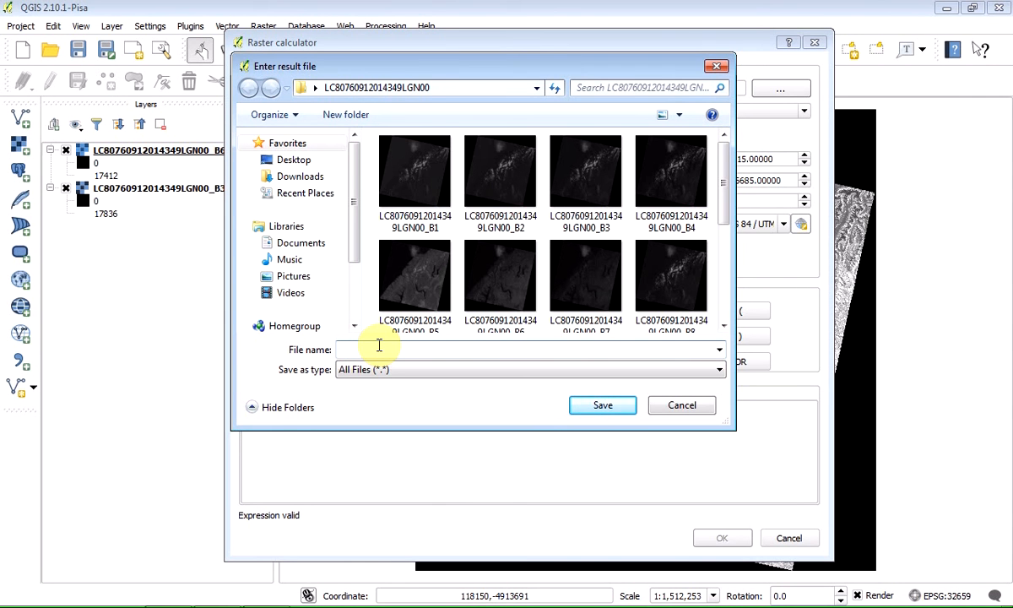
type("GREEN")
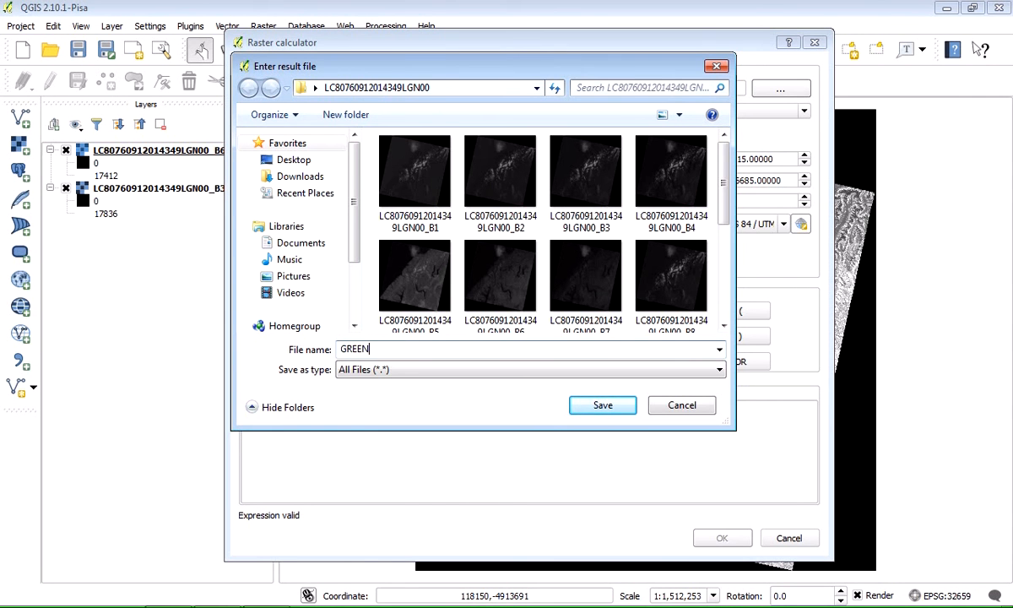
left_click(602, 405)
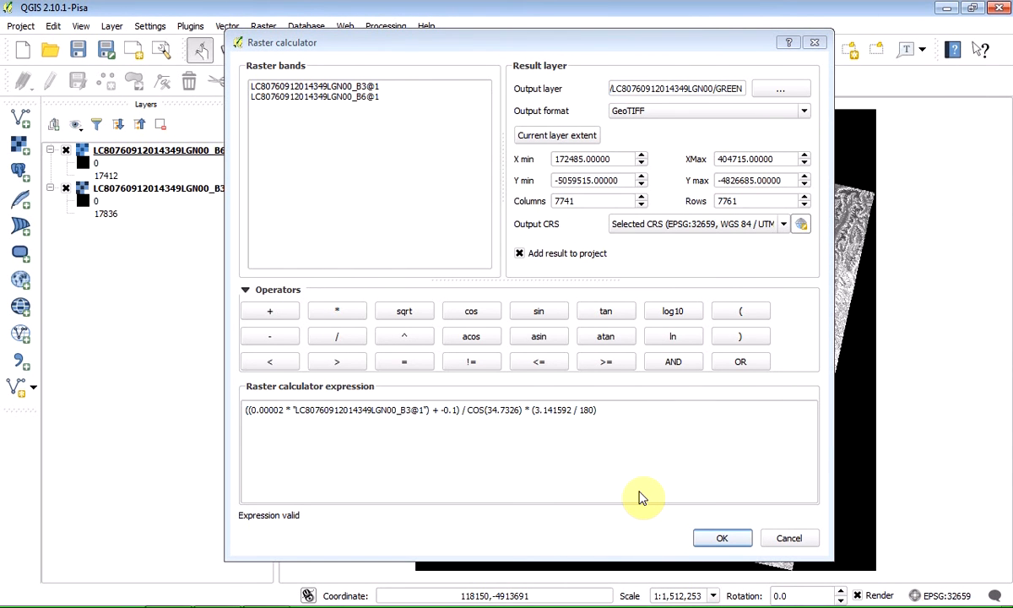
left_click(723, 537)
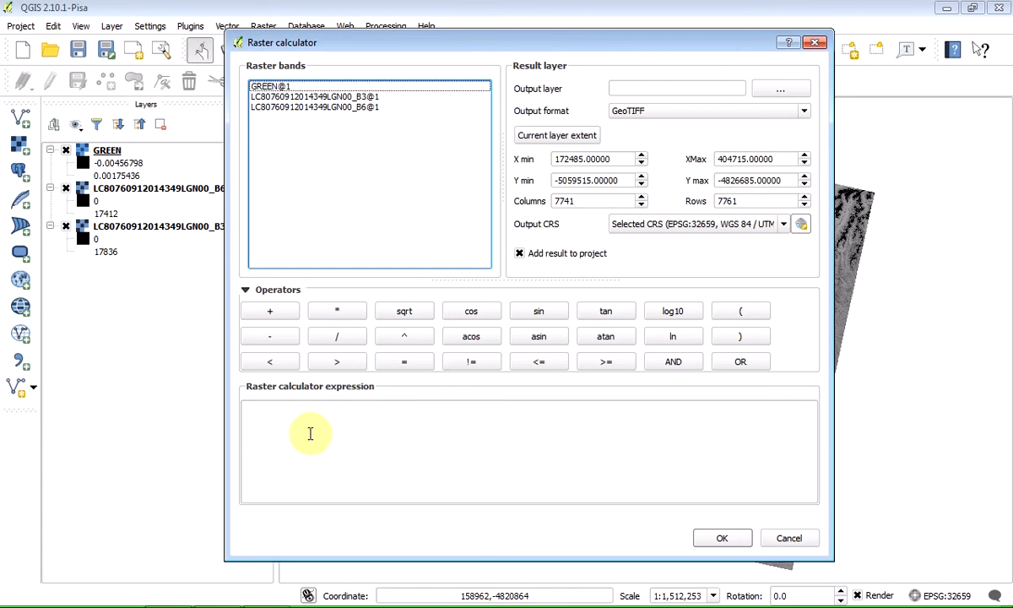
Write the band 6 cosine-corrected reflectance expression ((0.00002 * B6) + -0.1) / COS(34.7326) * (3.141592 / 180)
type("((0.00002 * Qcal_B6) + -0.1) / COS(34.7326) * (3.141592 / 180)")
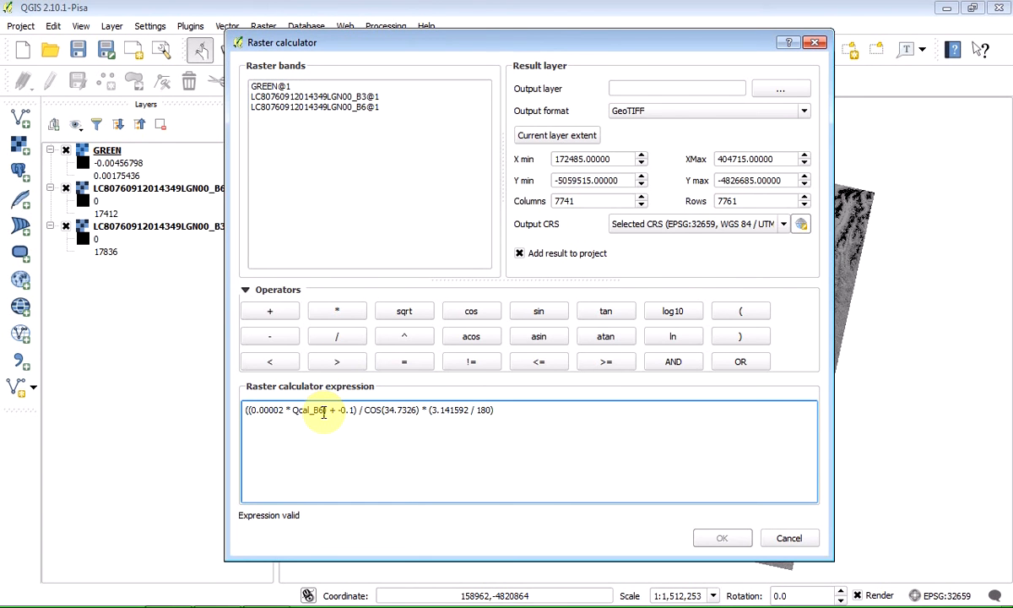
key("BackSpace")
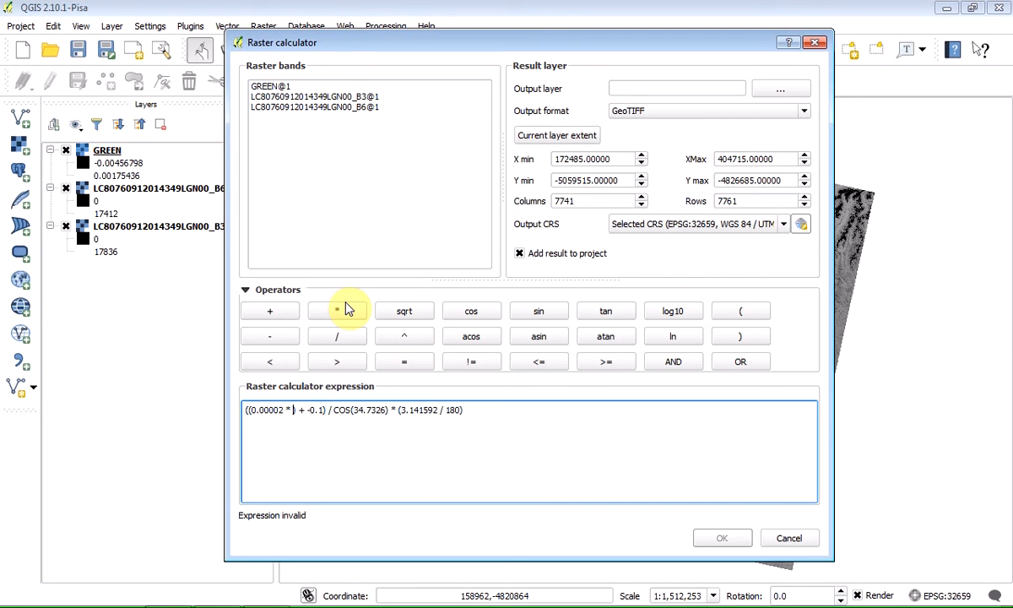
double_click(313, 106)
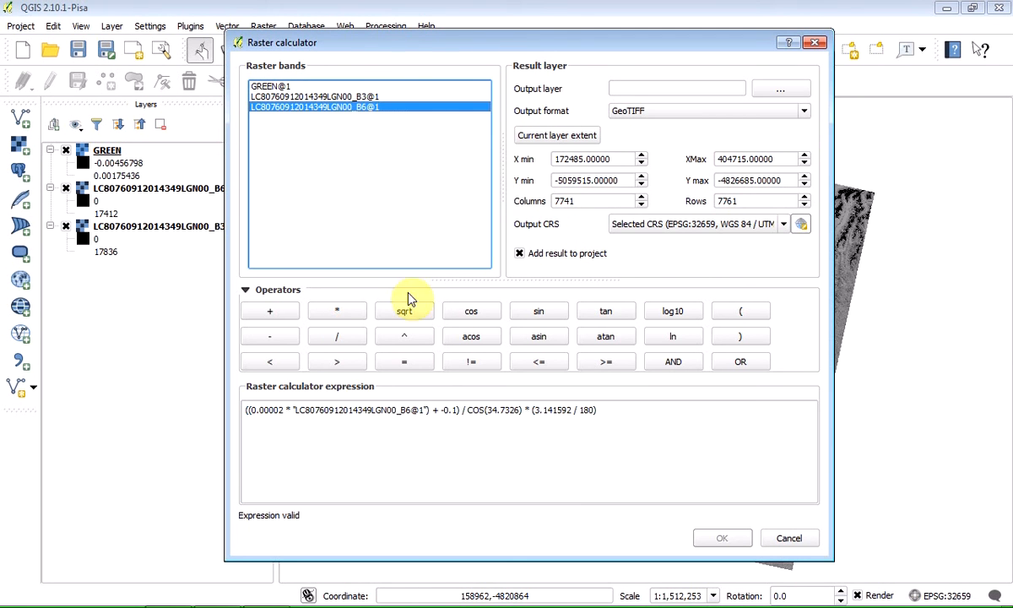
Name the output raster MIR and run the calculation to add the MIR layer
left_click(780, 87)
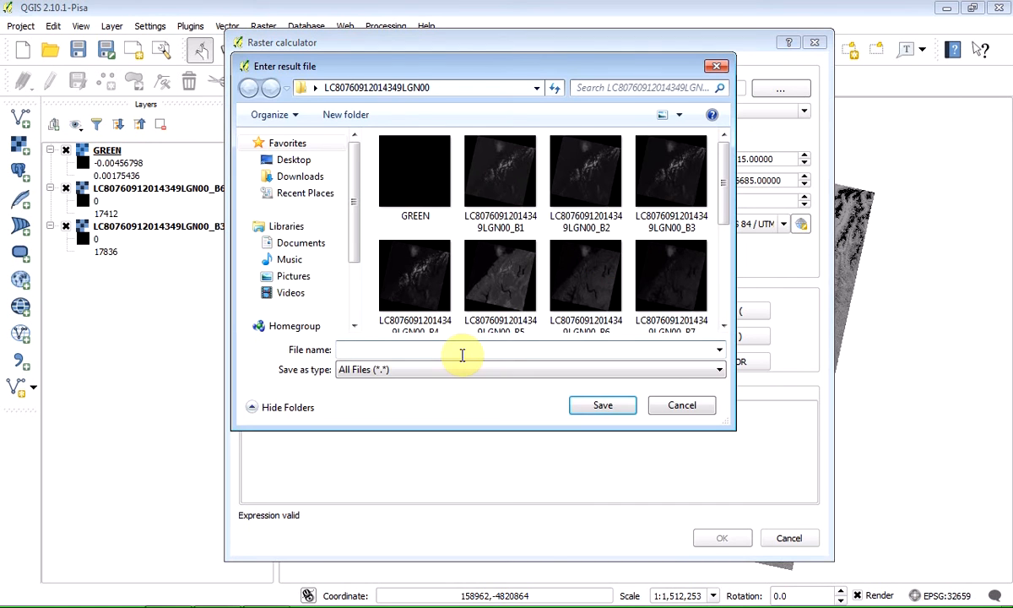
type("Ml")
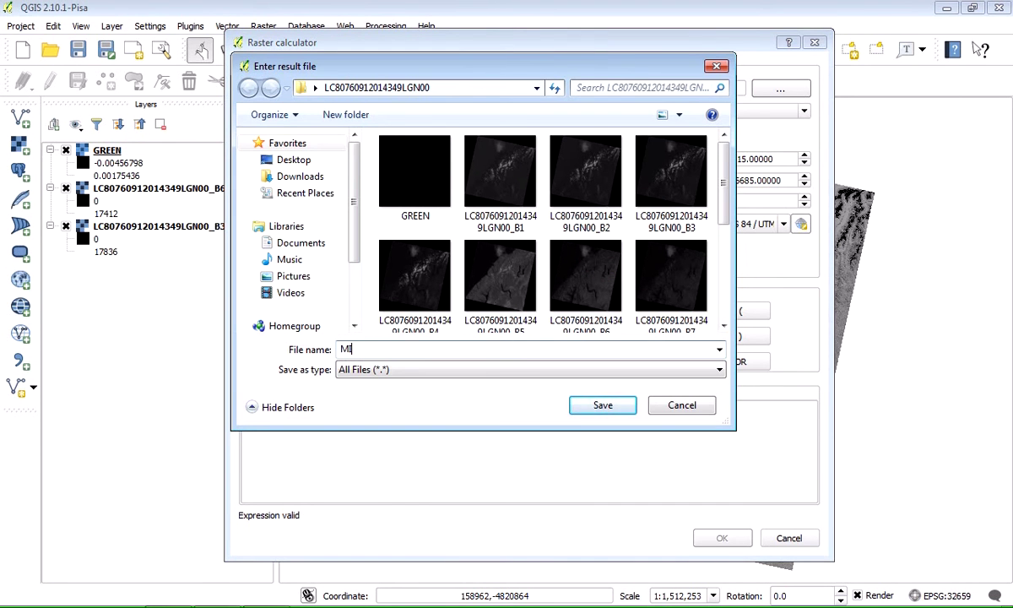
type("R")
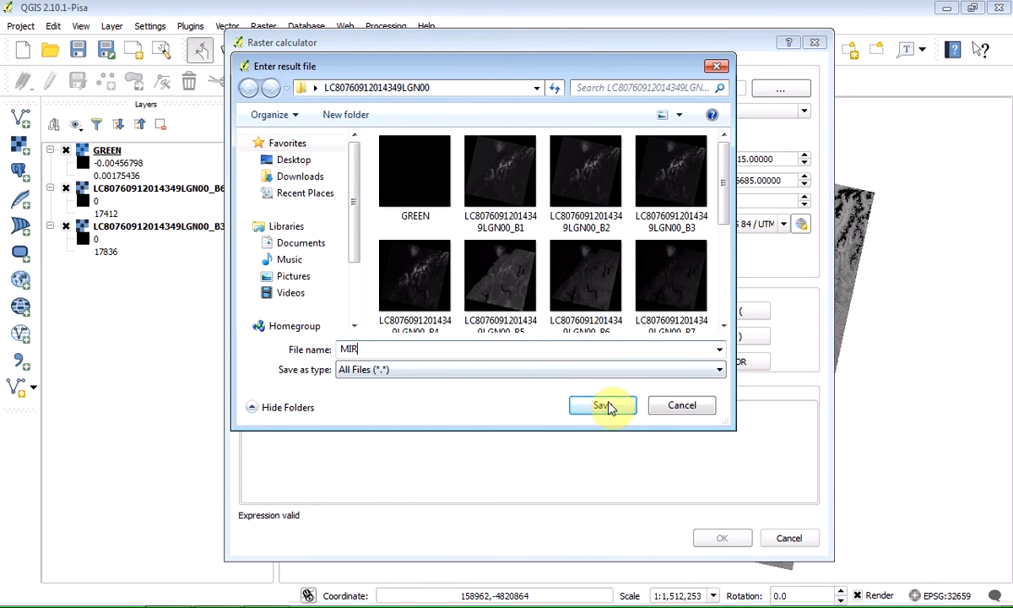
left_click(601, 405)
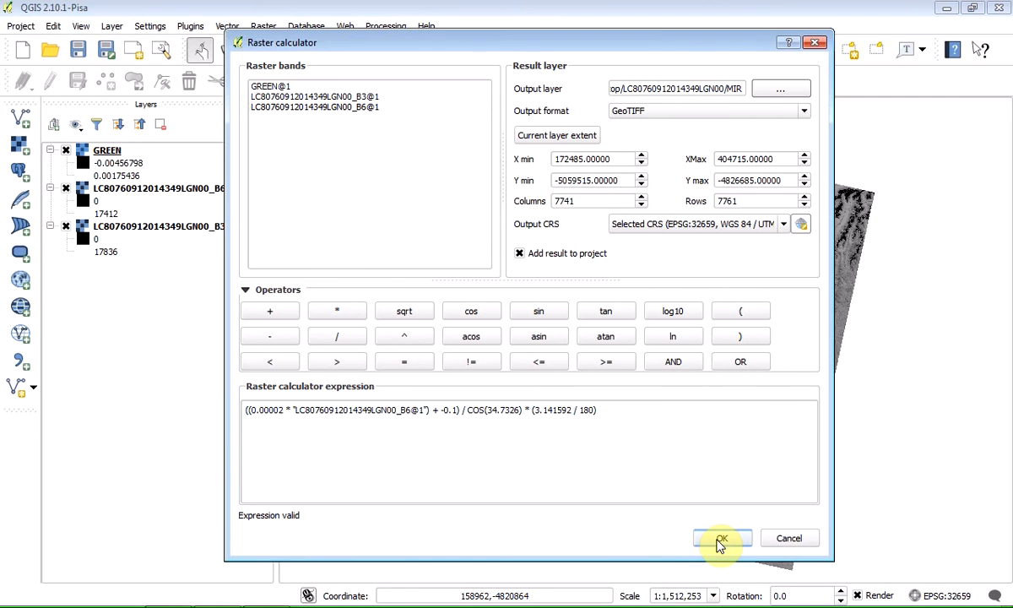
left_click(722, 538)
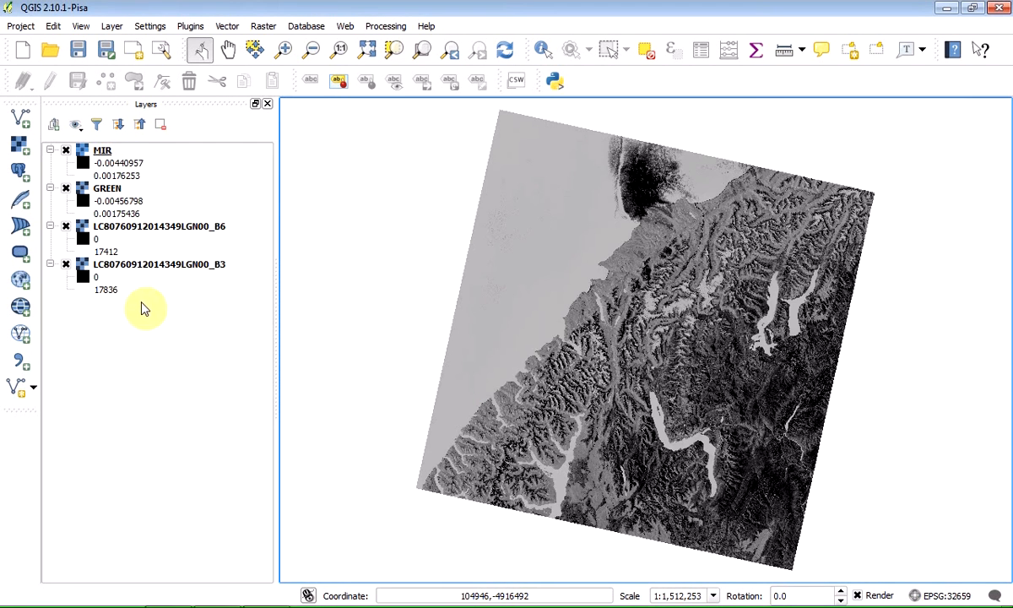
Select the original B6 and B3 band layers and remove them, leaving MIR and GREEN
left_click(107, 187)
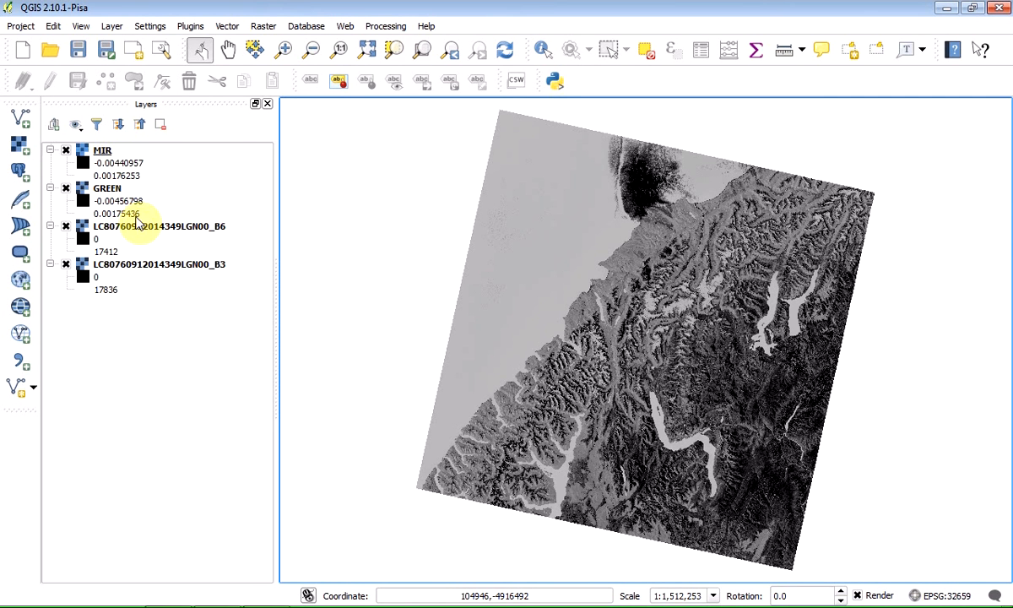
left_click(157, 226)
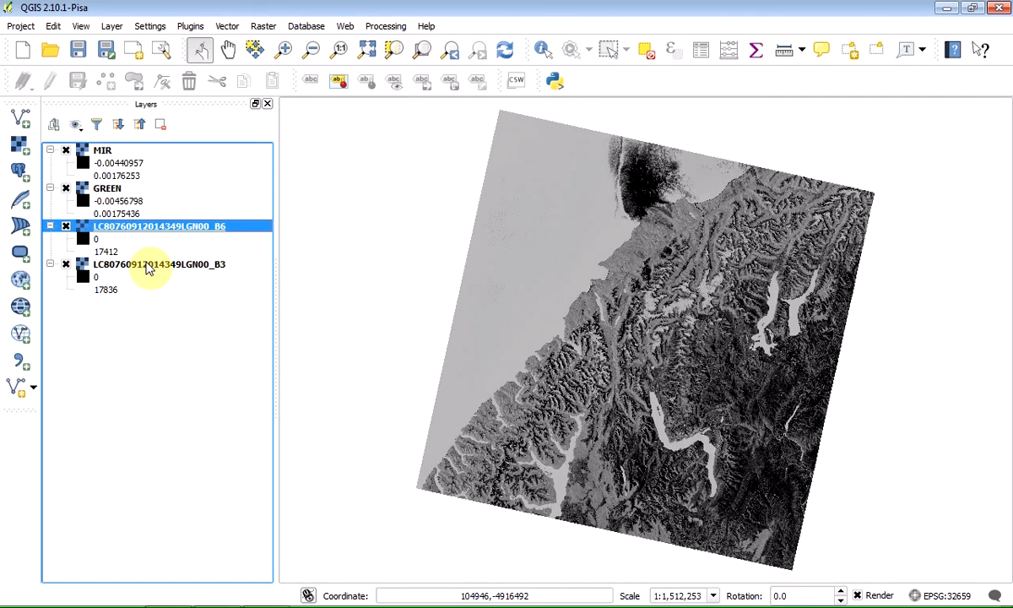
left_click(160, 263)
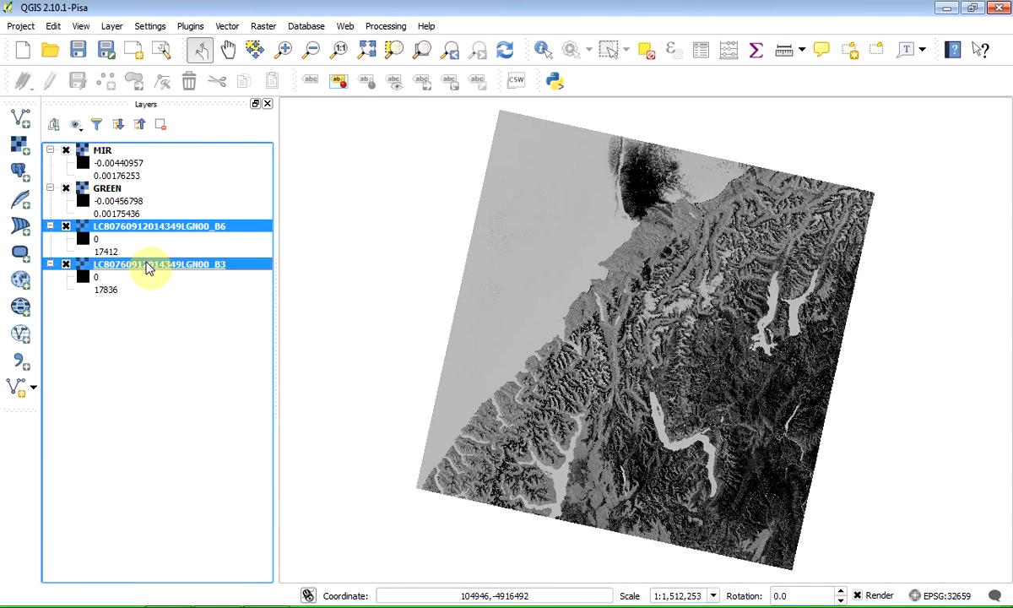
right_click(148, 269)
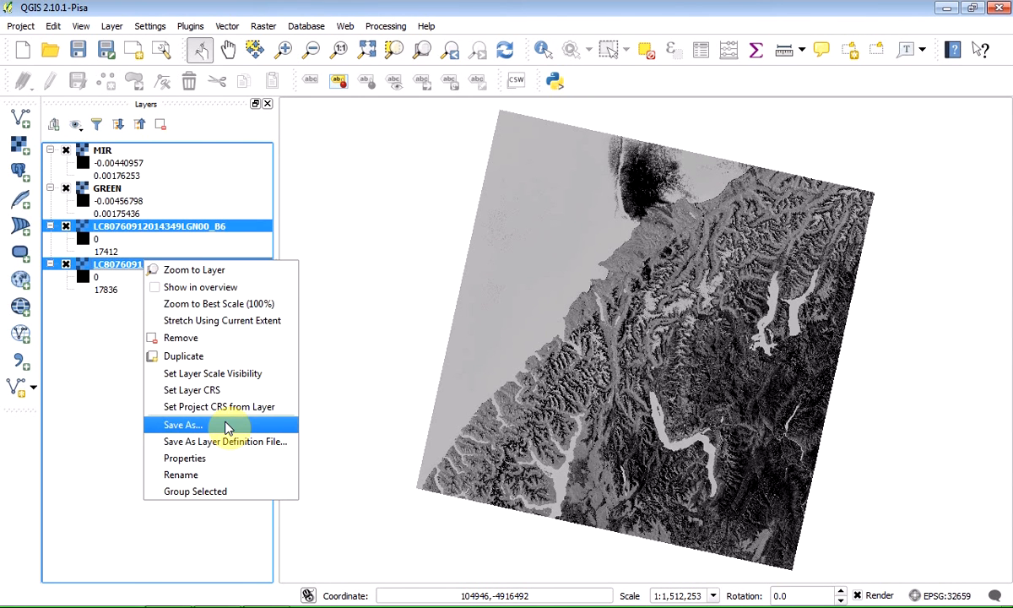
mouse_move(209, 337)
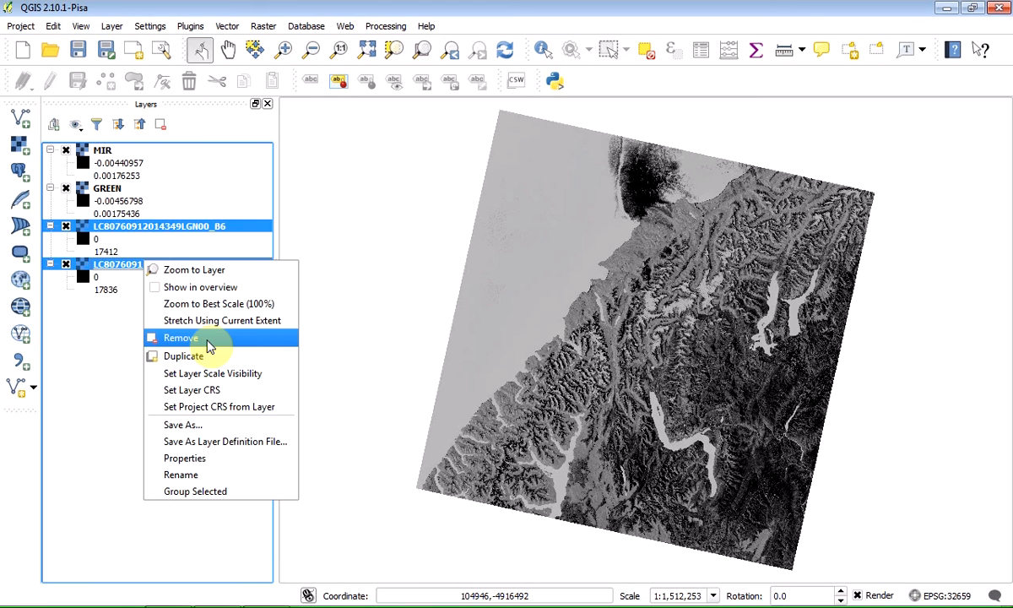
left_click(179, 337)
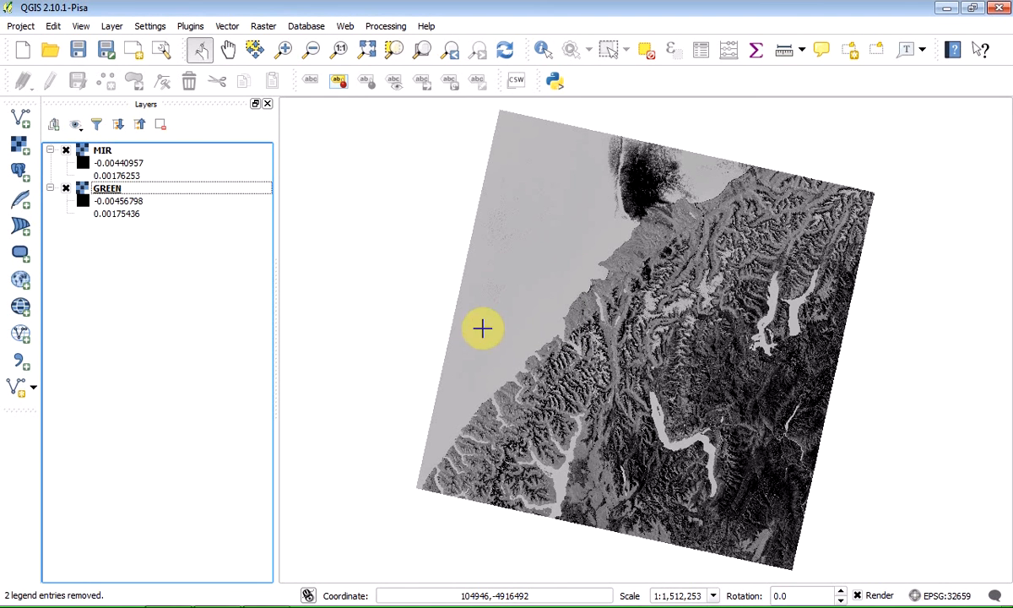
mouse_move(240, 40)
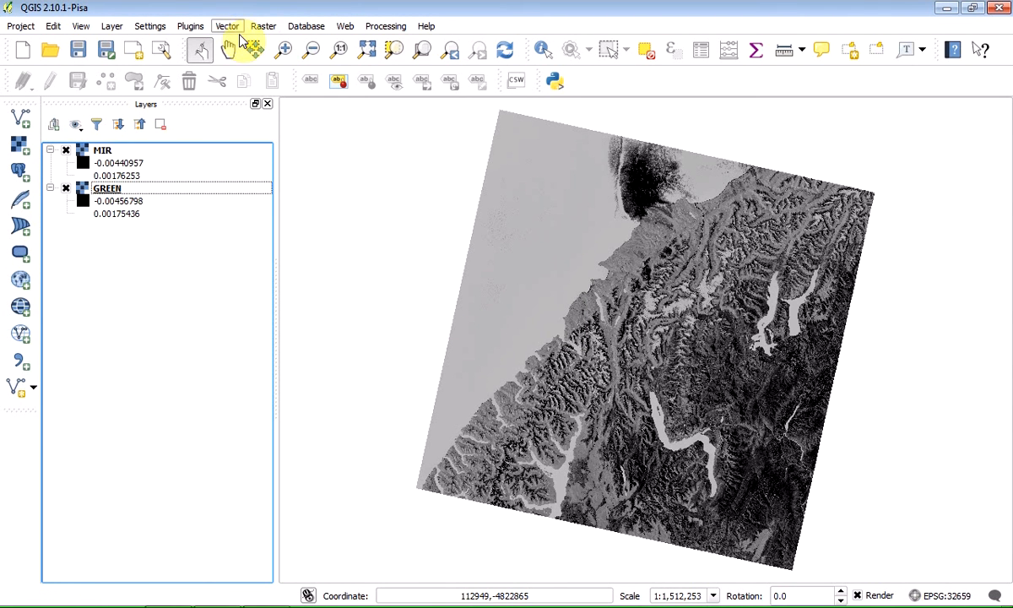
Start Raster Calculator and close the Landsat 8 MNDWI formula reference after reviewing it
left_click(264, 25)
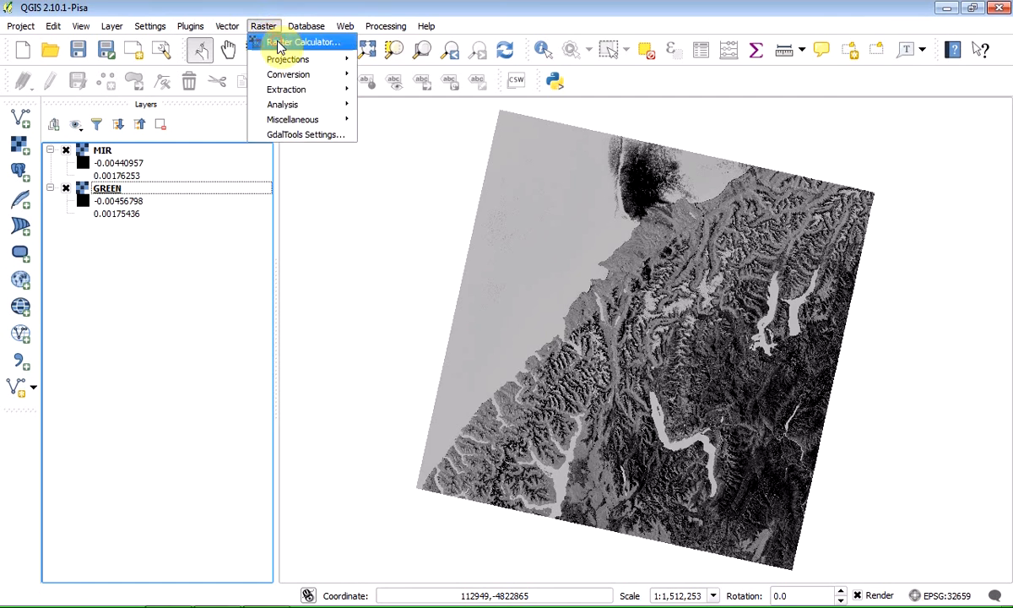
left_click(300, 42)
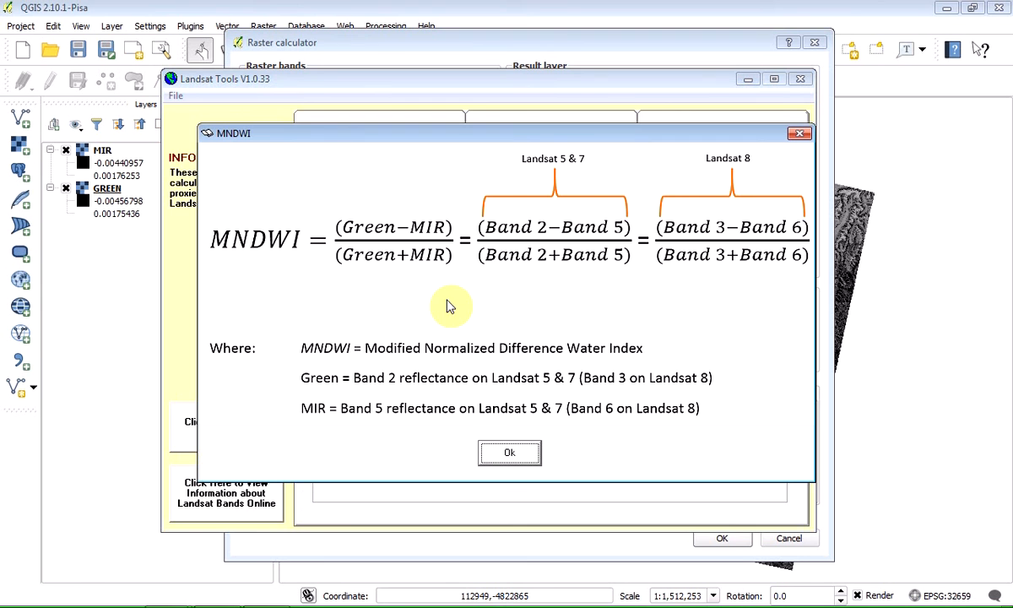
mouse_move(695, 234)
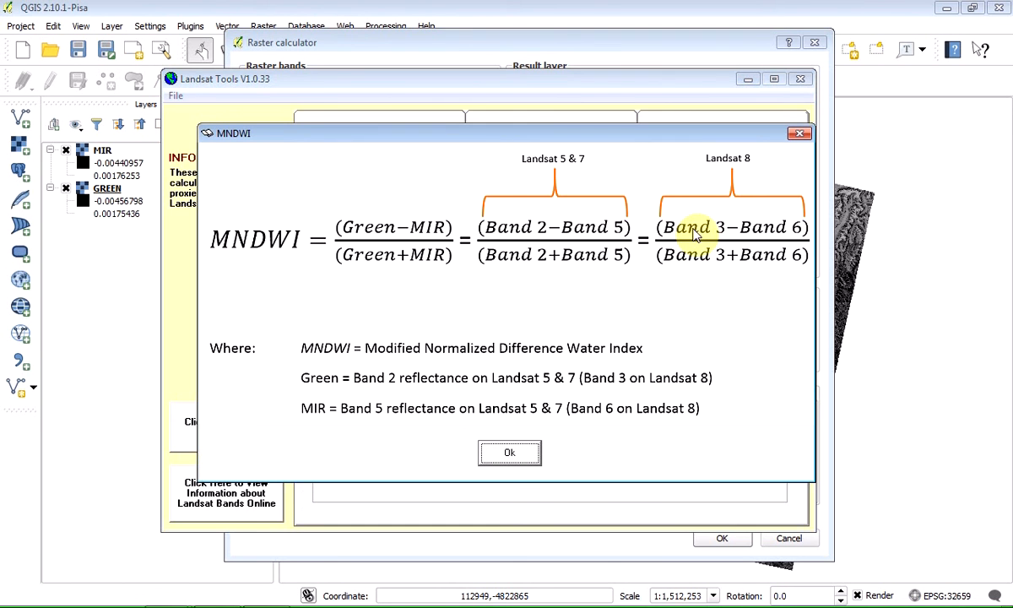
mouse_move(706, 240)
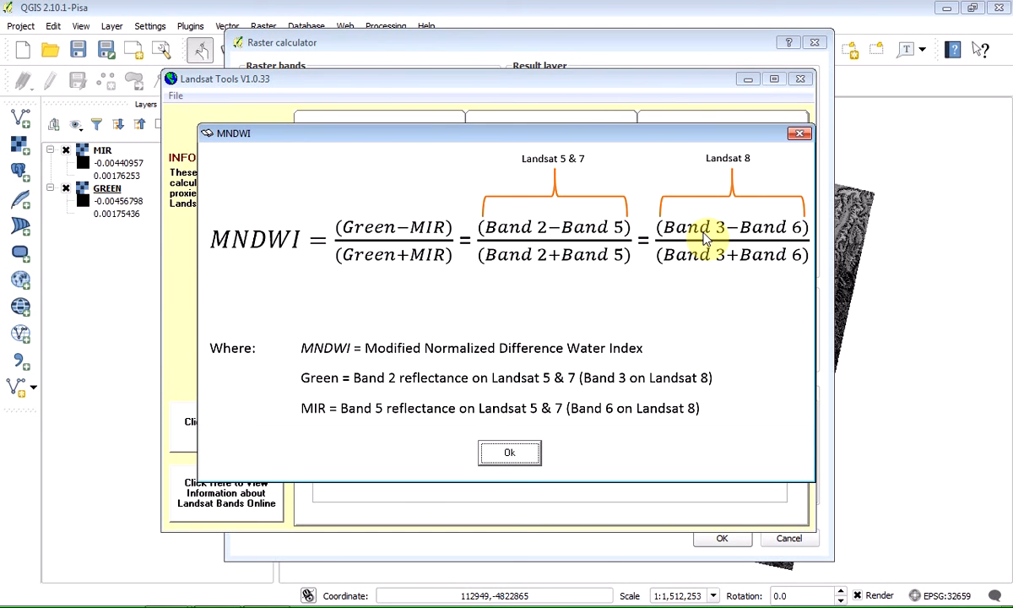
mouse_move(776, 239)
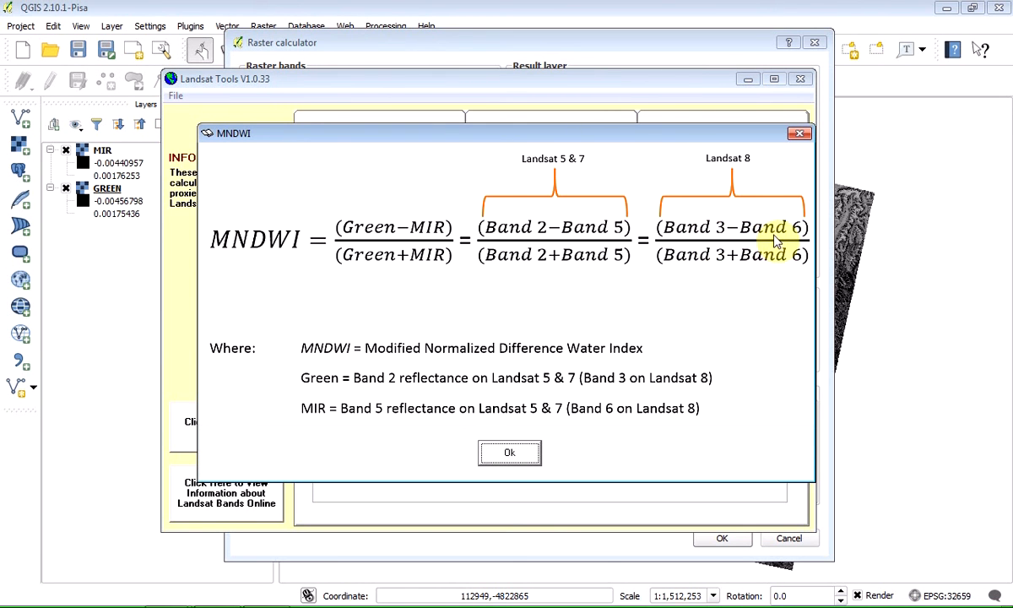
mouse_move(766, 270)
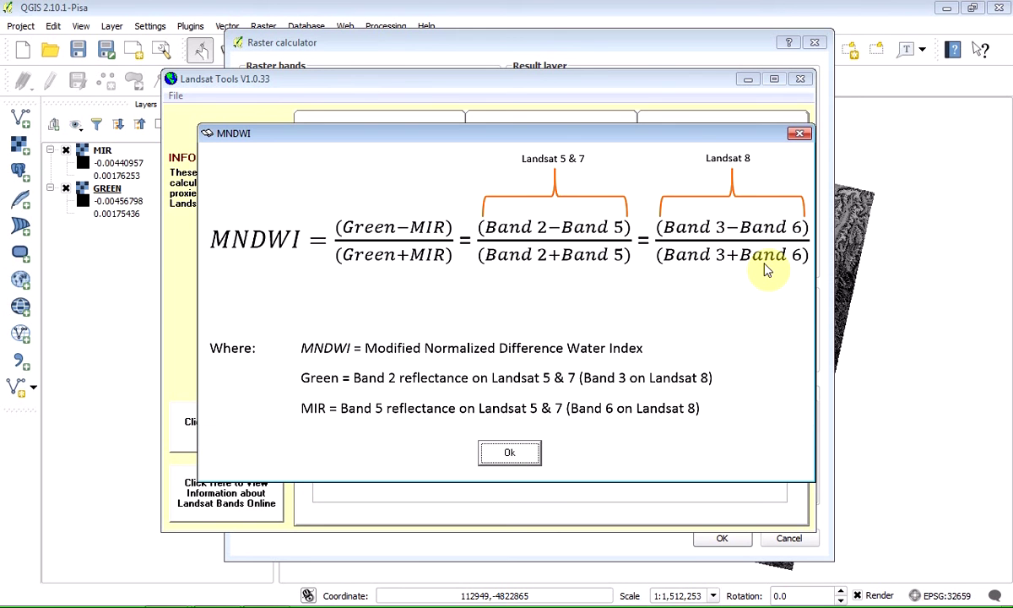
left_click(508, 452)
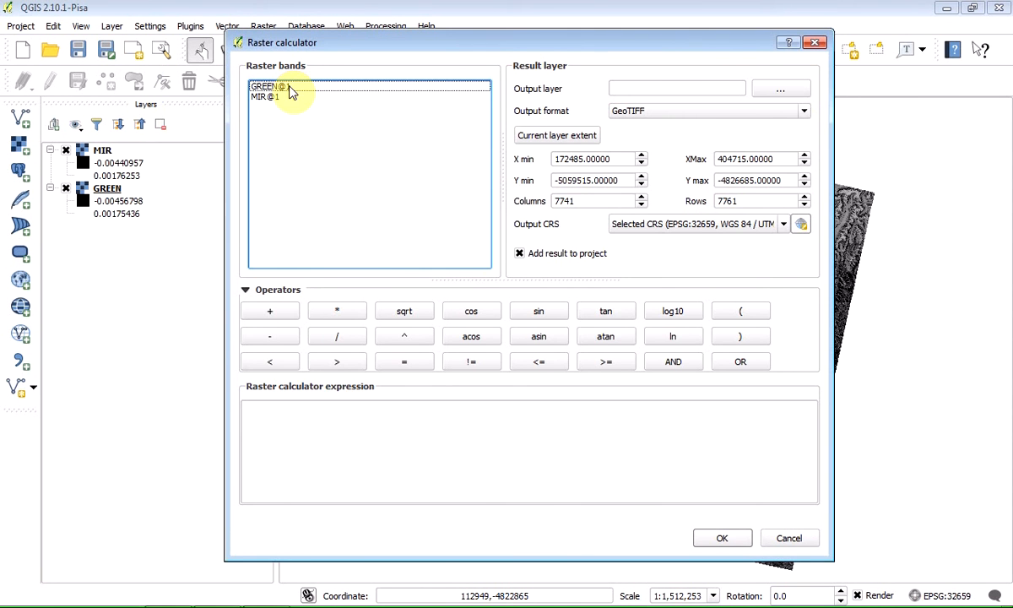
Build the MNDWI expression (GREEN@1 - MIR@1) / (GREEN@1 + MIR@1)
left_click(740, 310)
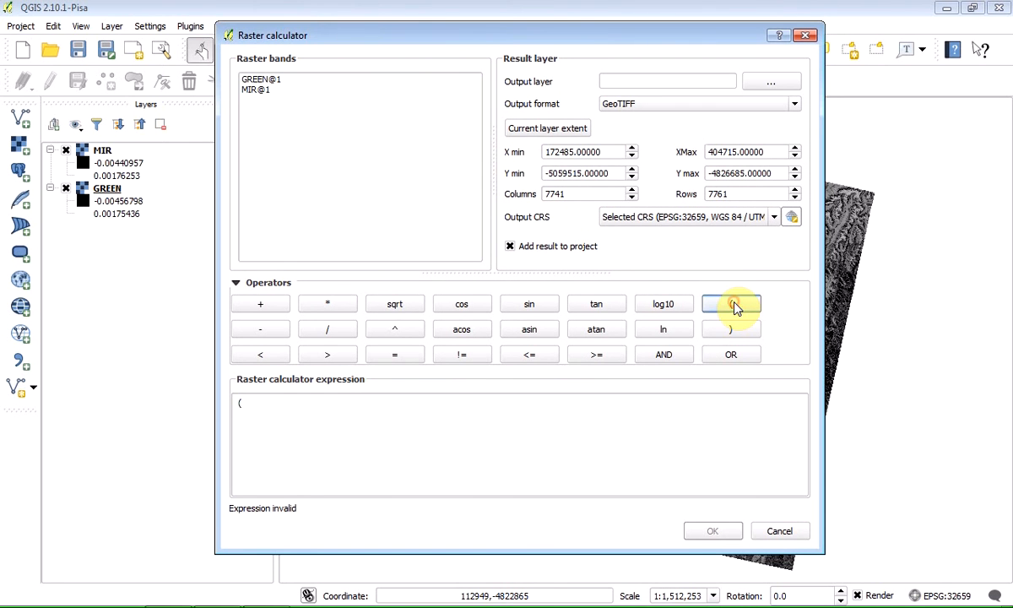
mouse_move(270, 85)
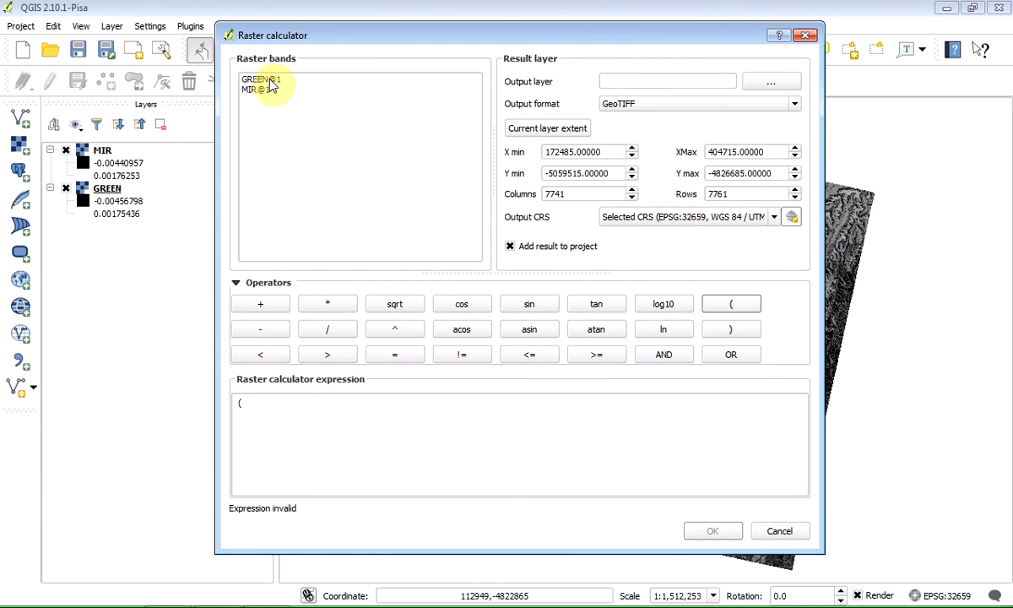
double_click(260, 79)
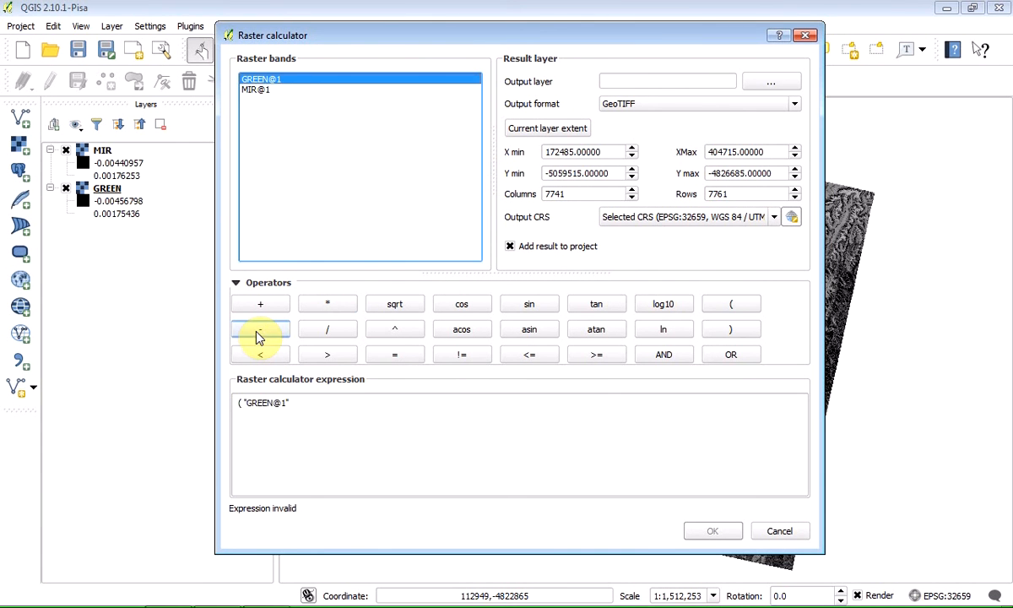
double_click(256, 90)
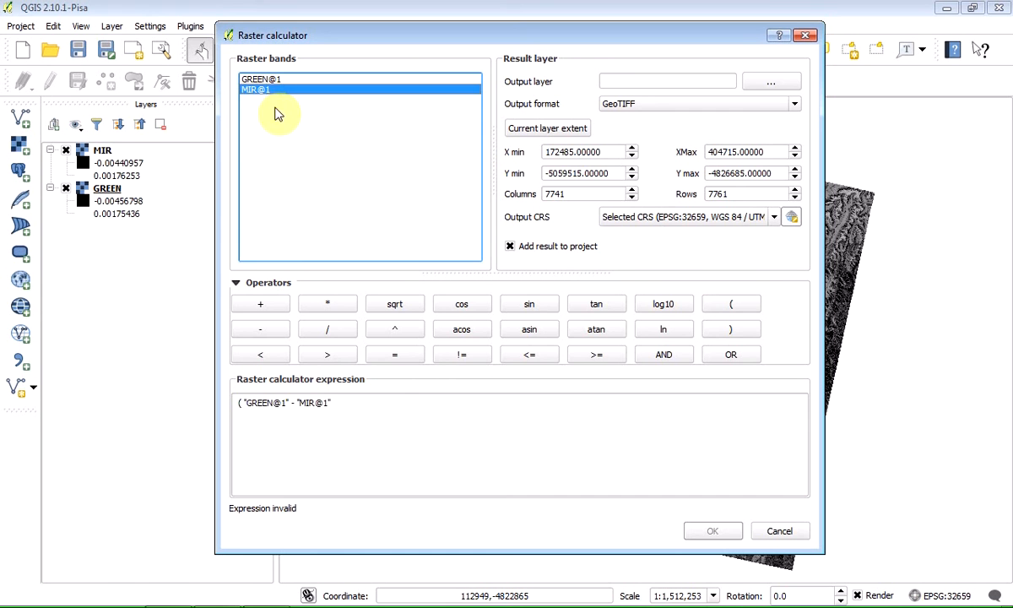
left_click(729, 328)
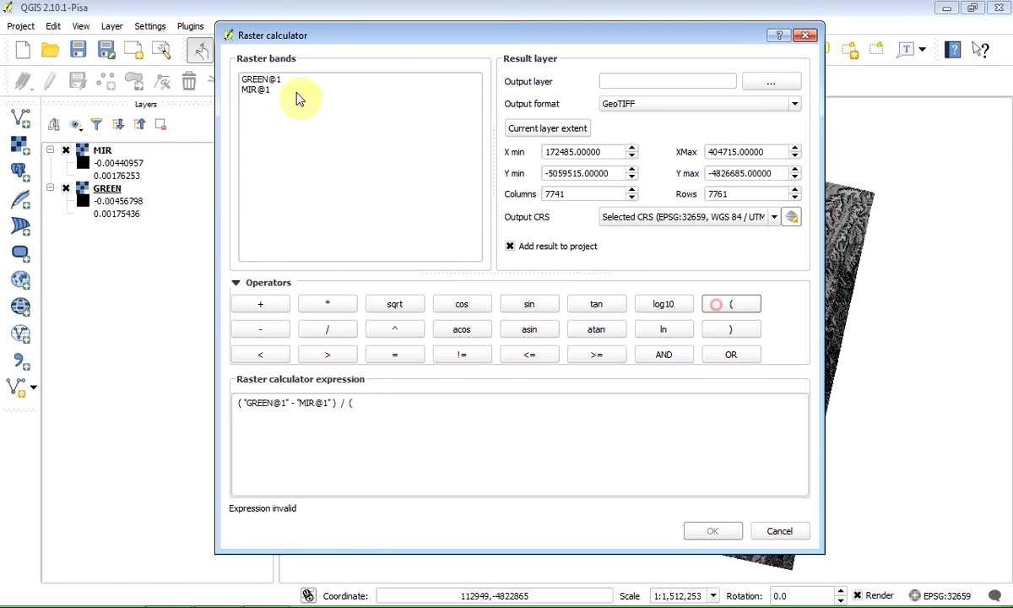
double_click(264, 79)
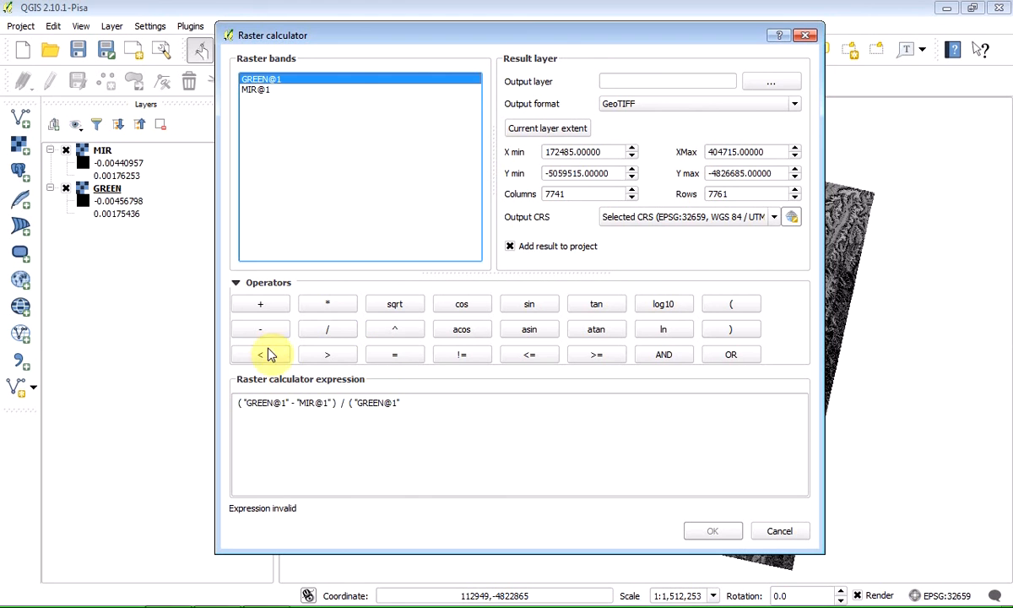
double_click(256, 89)
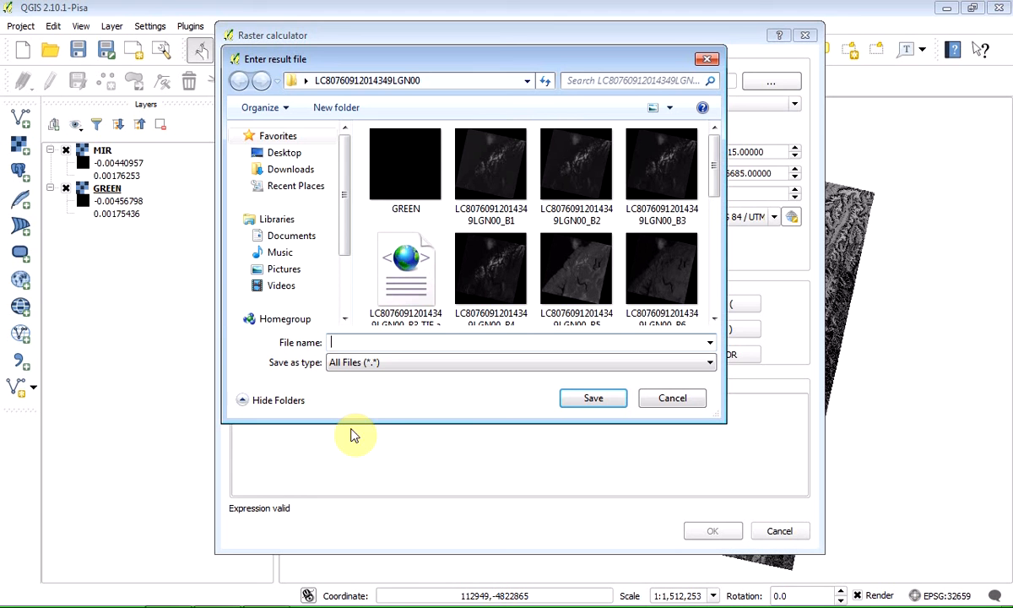
mouse_move(369, 345)
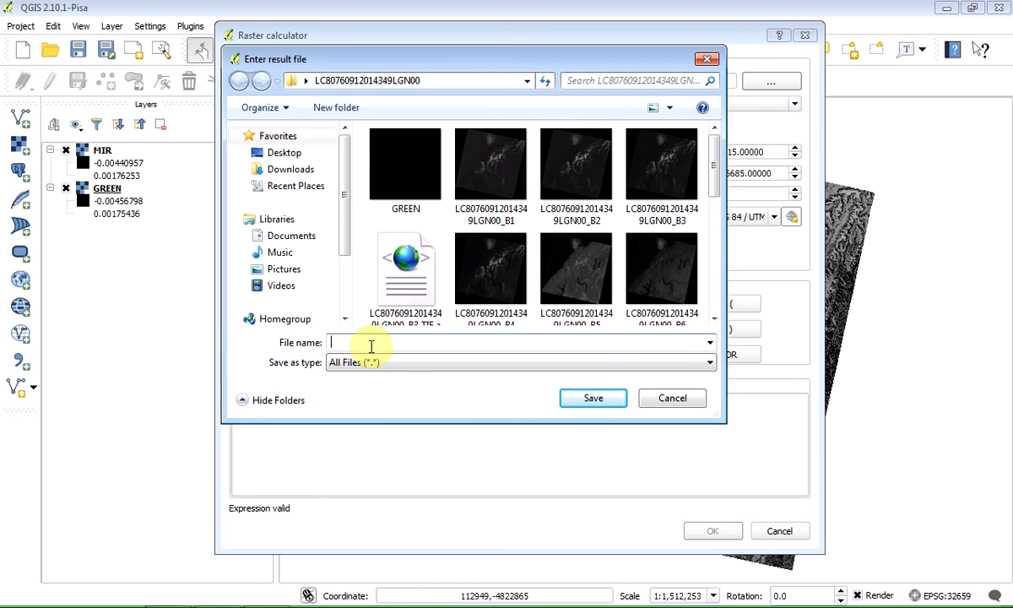
Save the result file as surfacewater in the Landsat scene folder
type("surfacew")
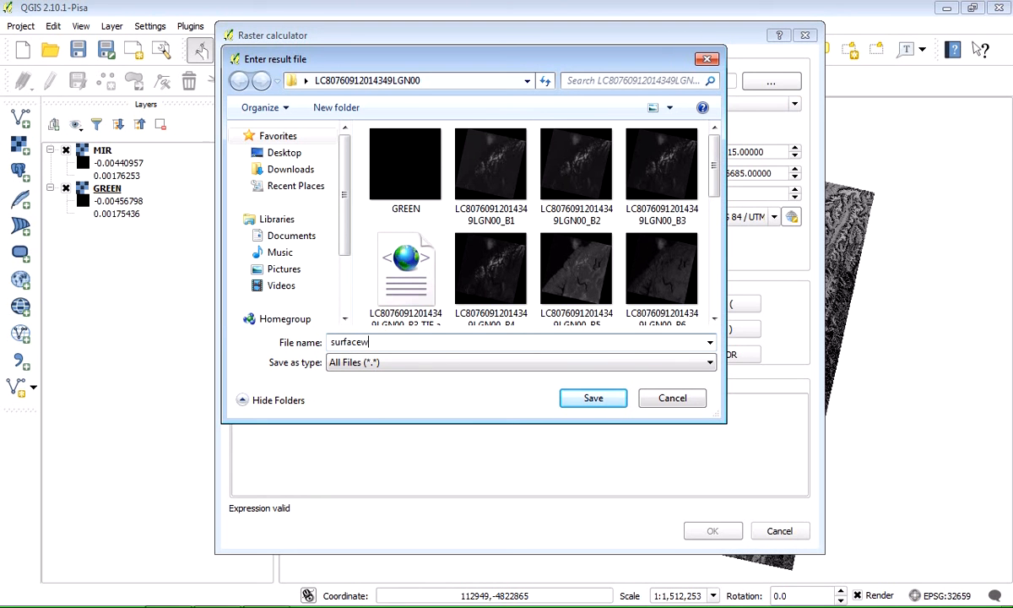
type("ater")
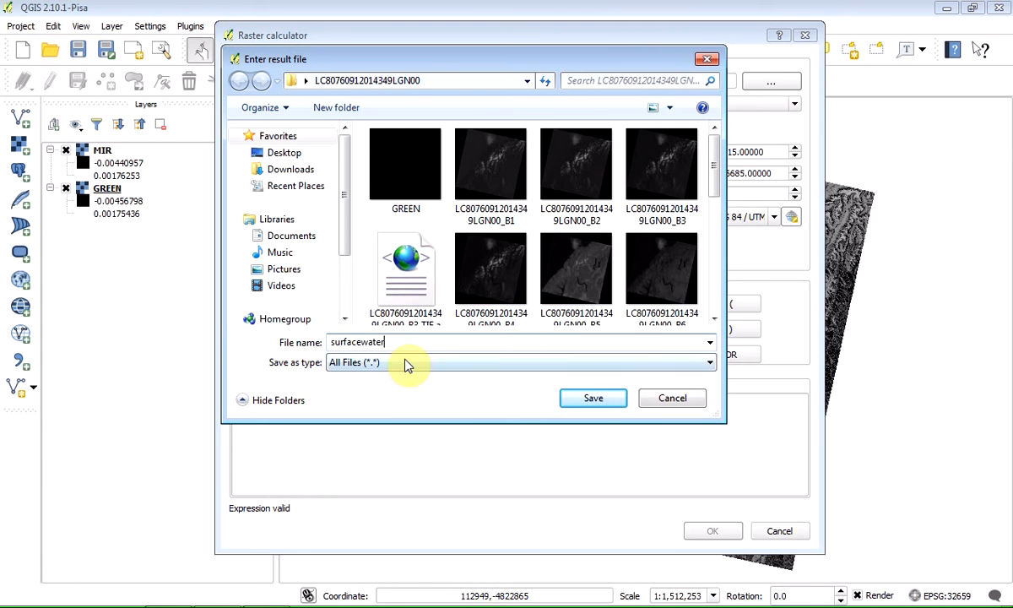
mouse_move(593, 398)
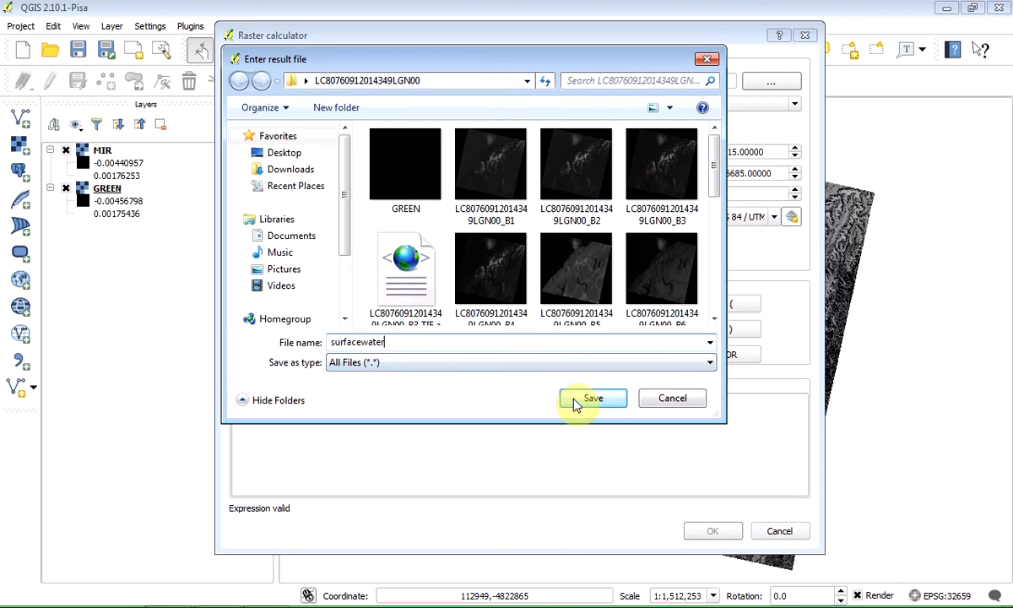
left_click(592, 398)
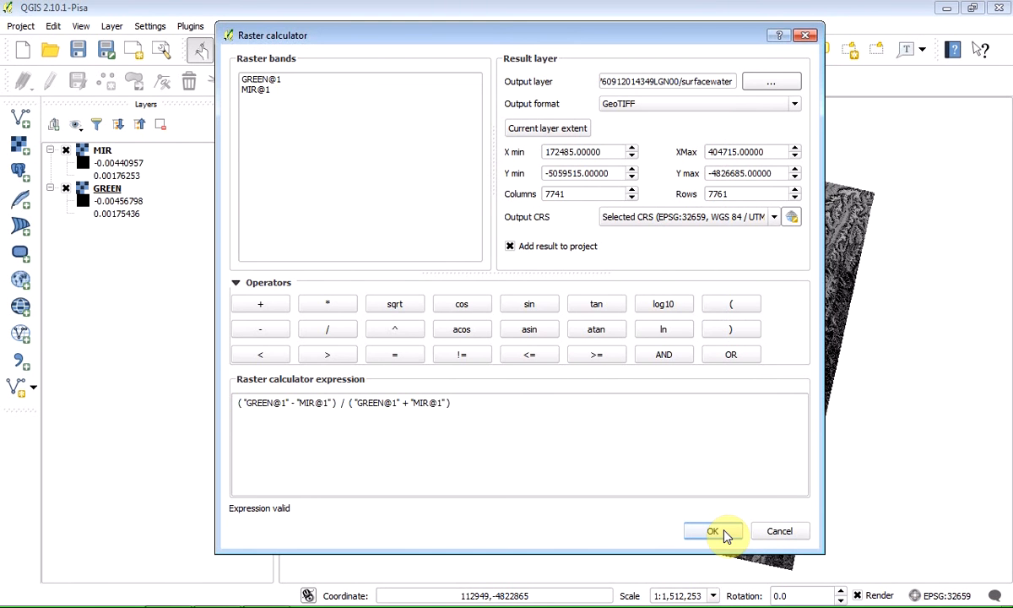
mouse_move(619, 493)
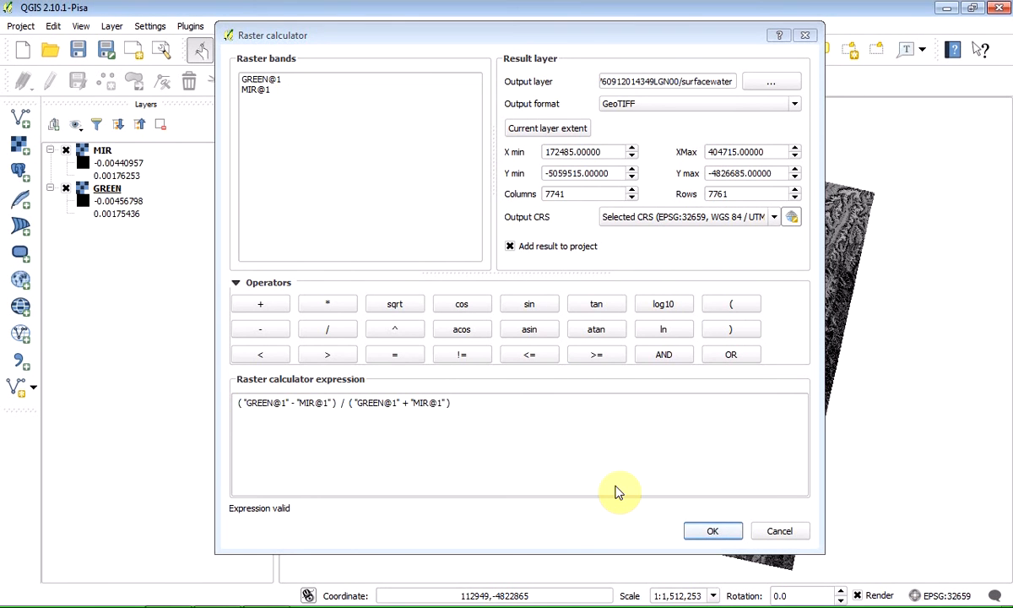
Run the MNDWI calculation to add the surfacewater layer
left_click(712, 530)
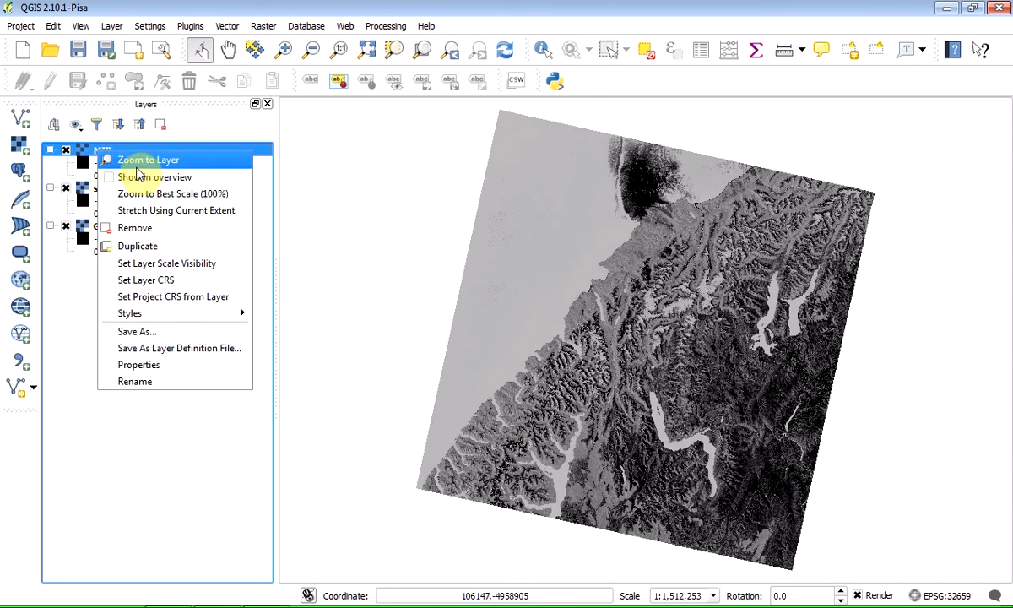
Remove the MIR and GREEN layers, confirming each, so only surfacewater remains
left_click(135, 226)
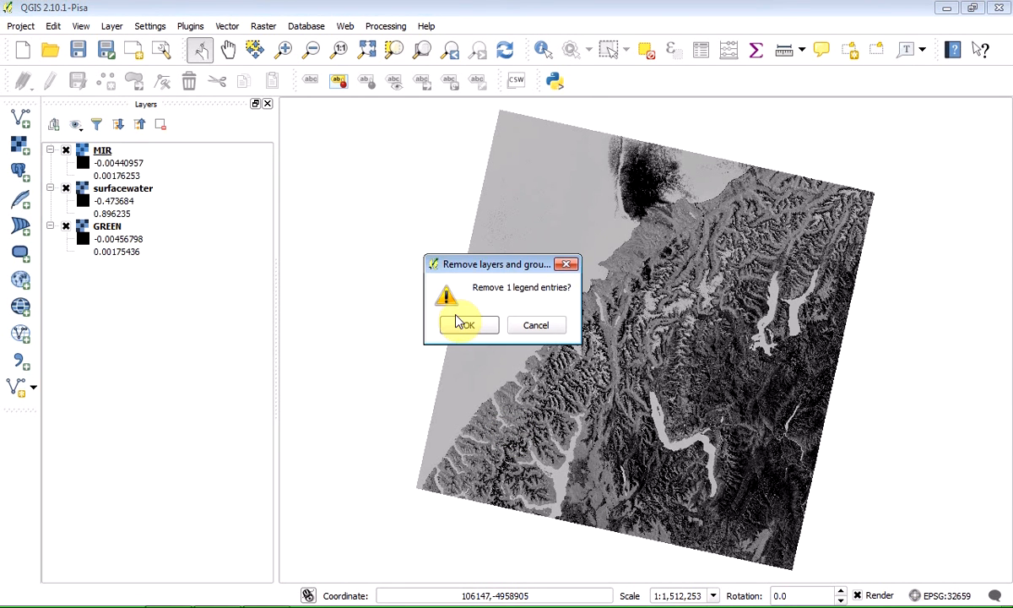
left_click(465, 324)
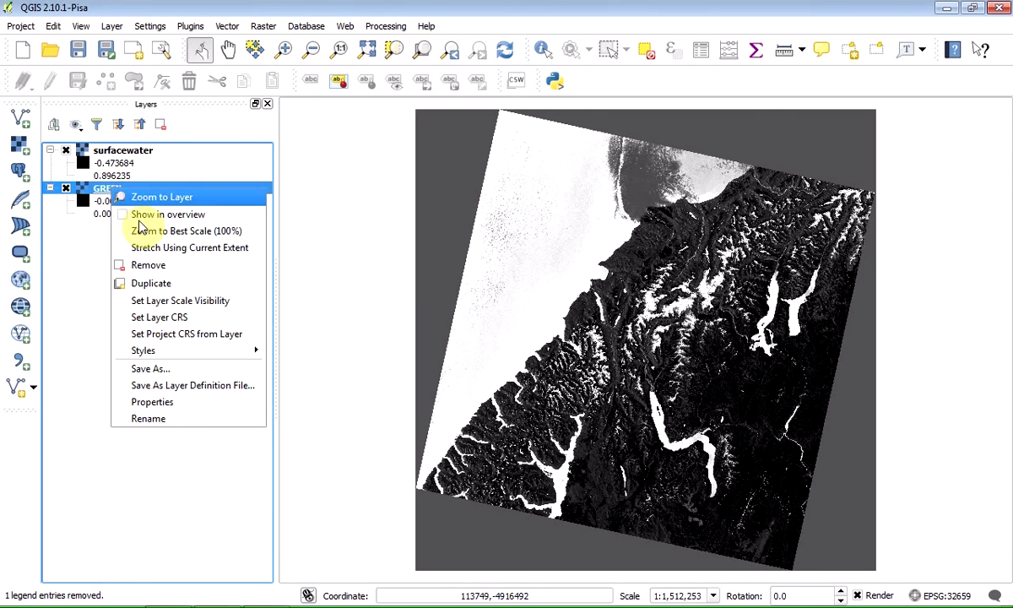
left_click(148, 263)
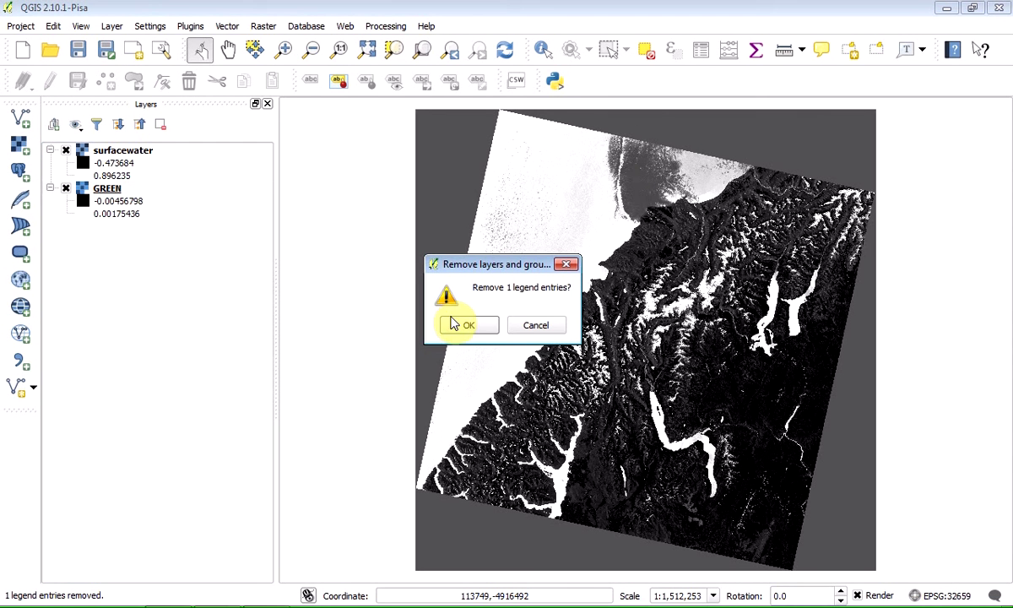
left_click(462, 324)
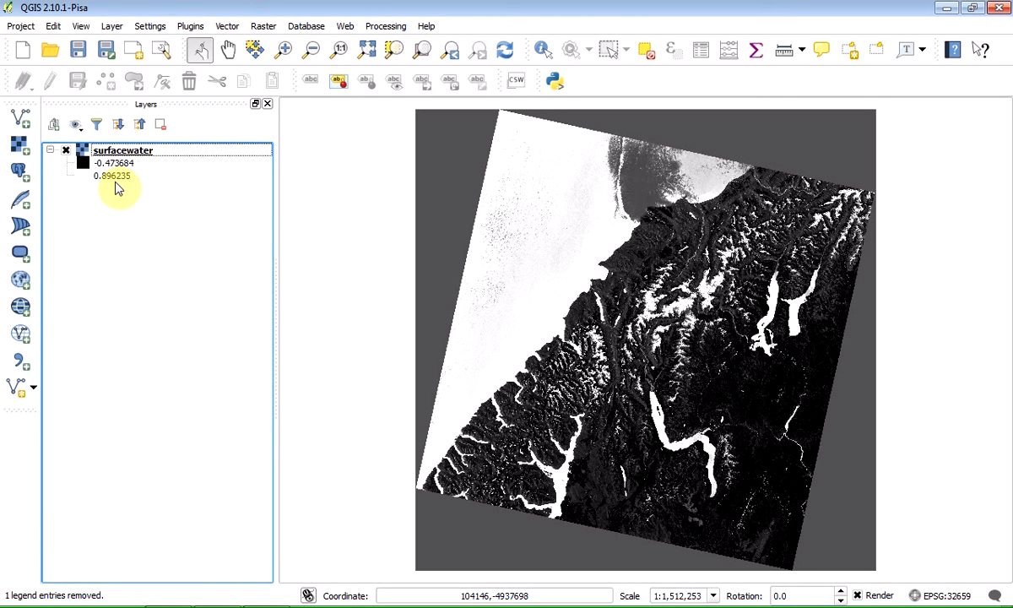
mouse_move(115, 196)
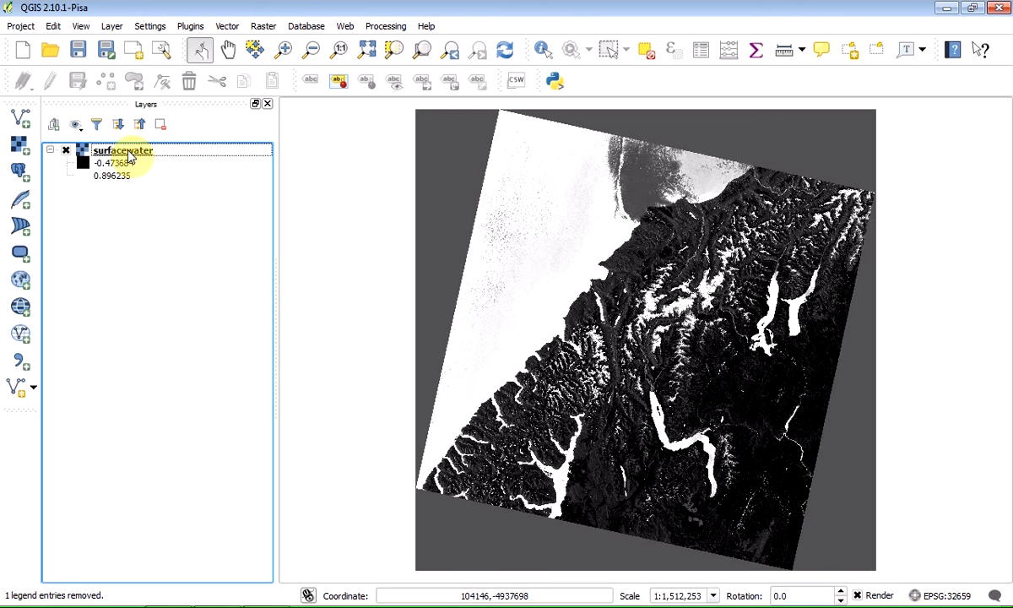
Render surfacewater as Singleband pseudocolor with a classified five-class Spectral ramp and apply it
left_click(121, 150)
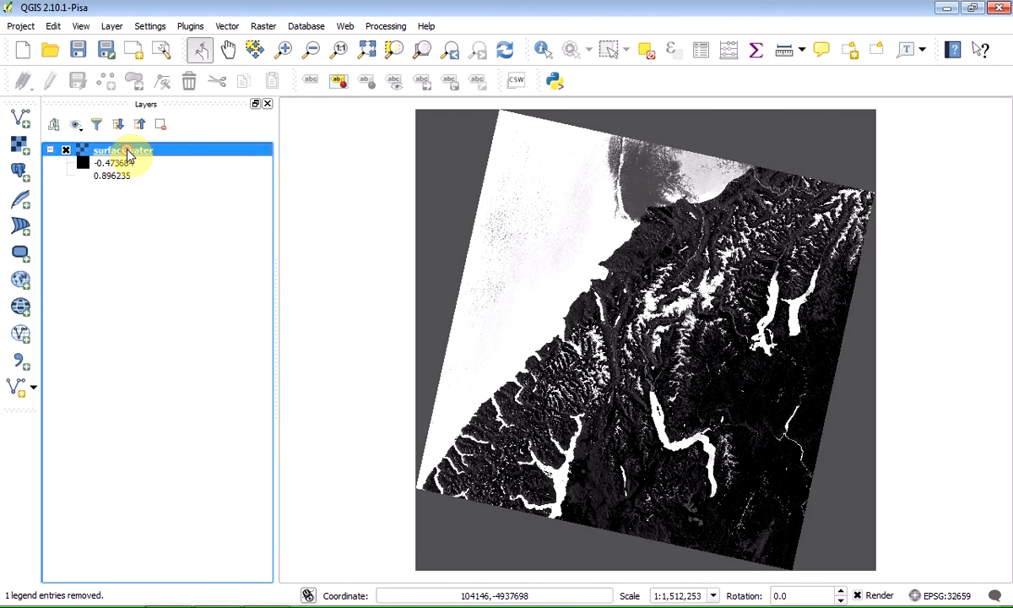
double_click(121, 149)
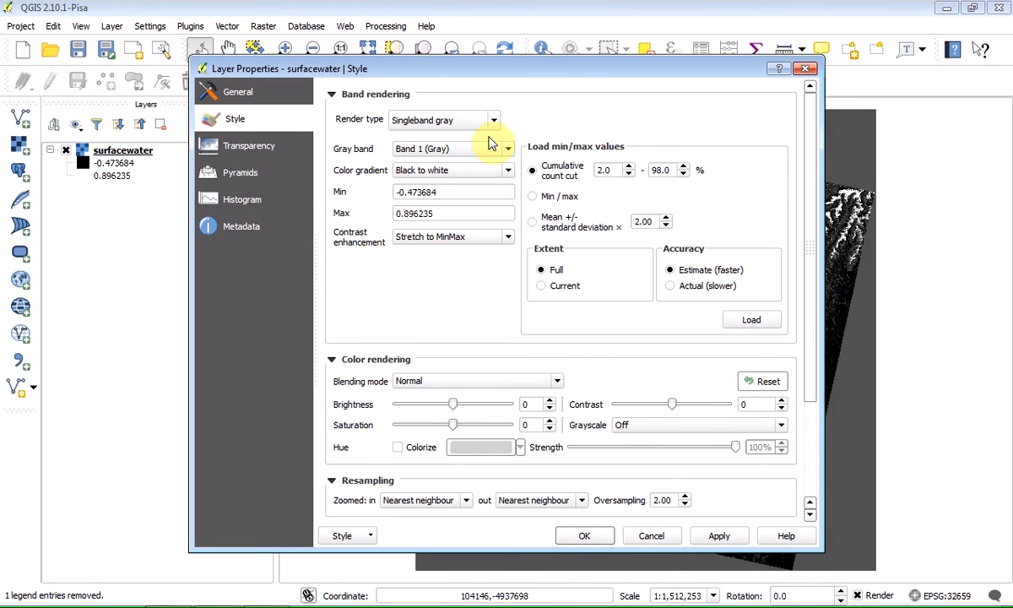
left_click(493, 119)
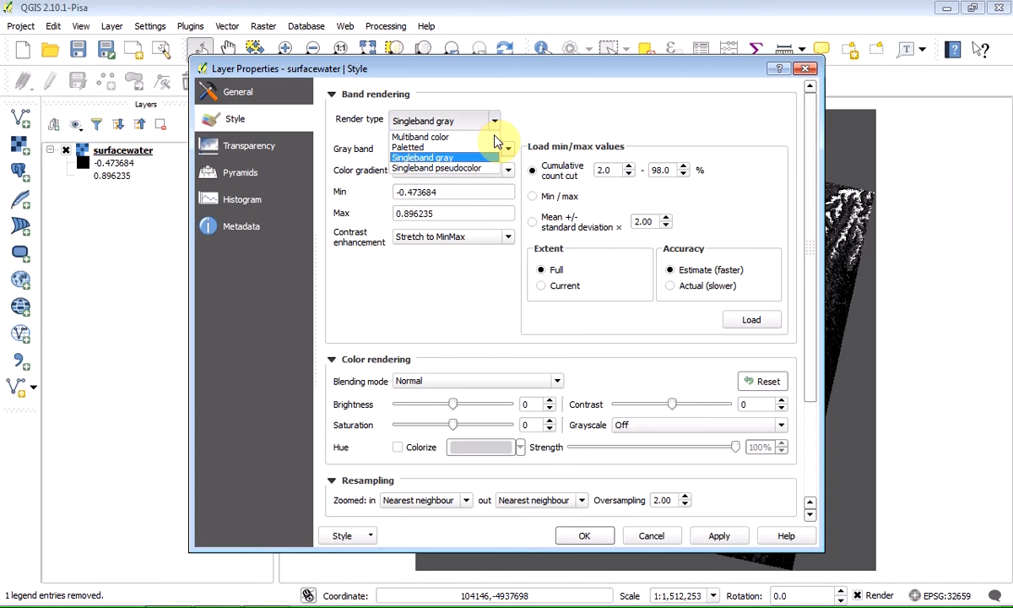
left_click(435, 169)
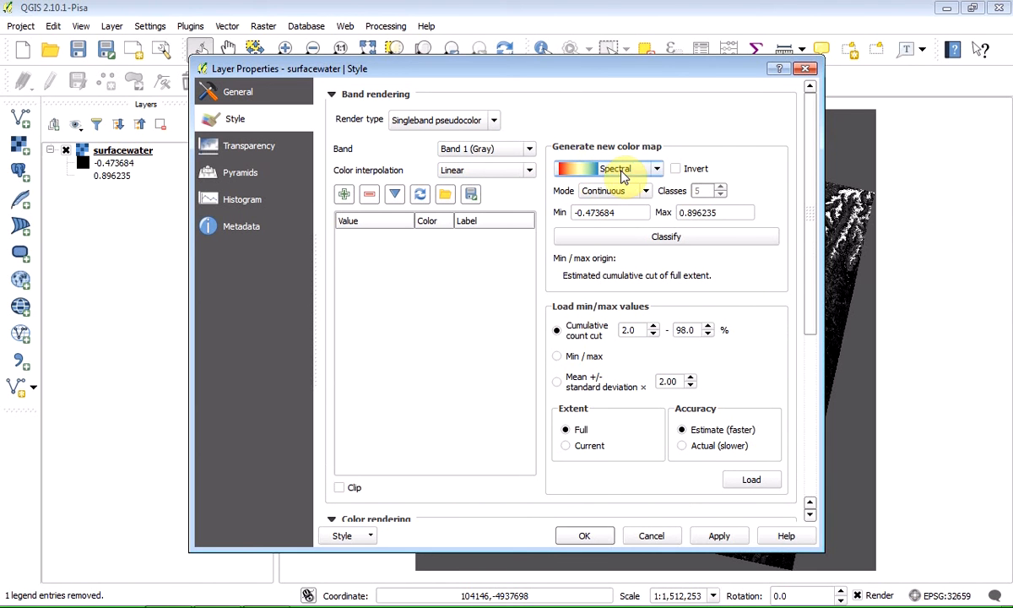
left_click(665, 236)
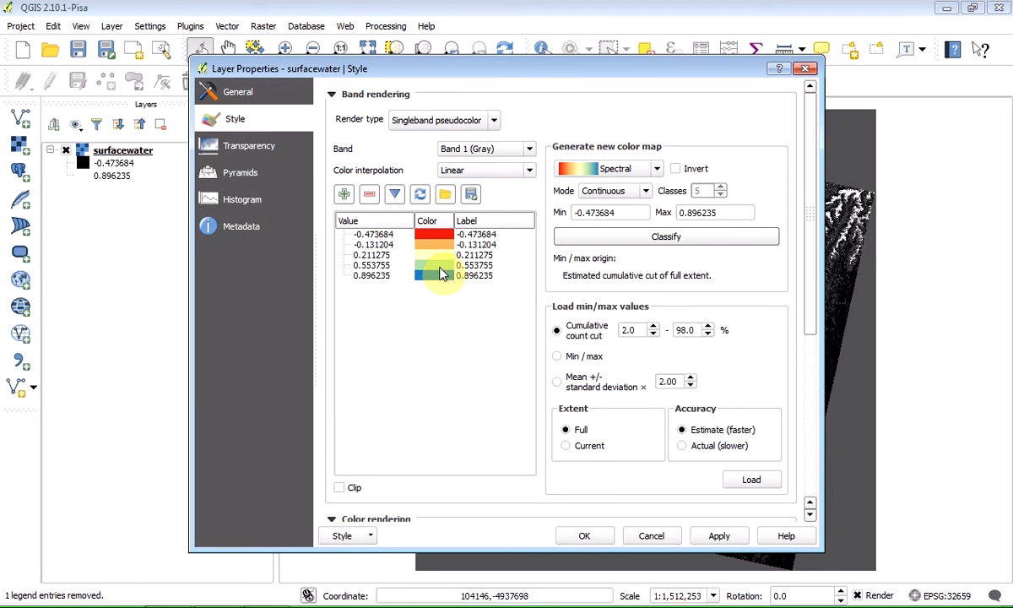
mouse_move(448, 290)
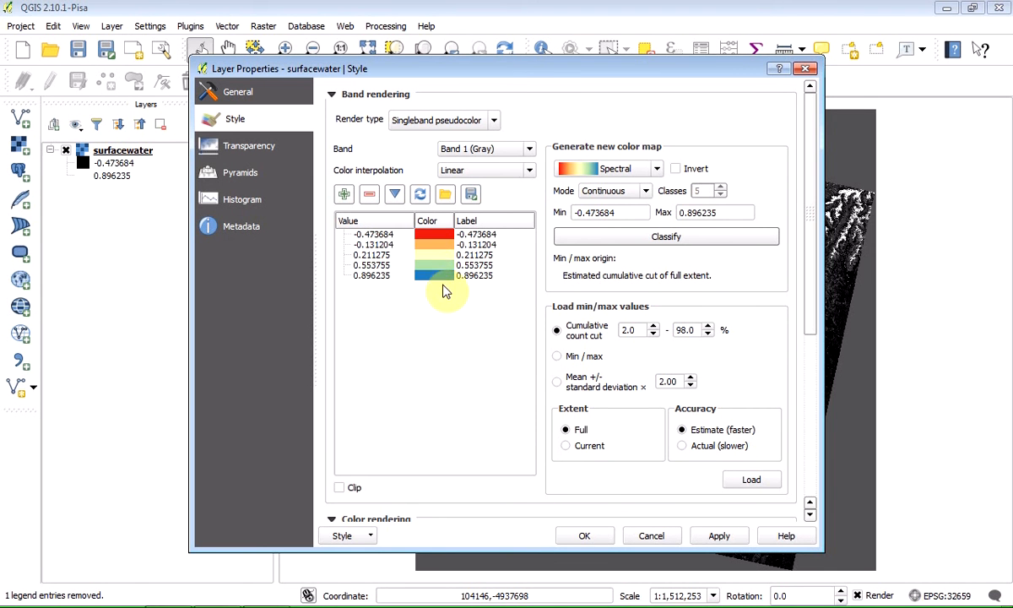
mouse_move(584, 535)
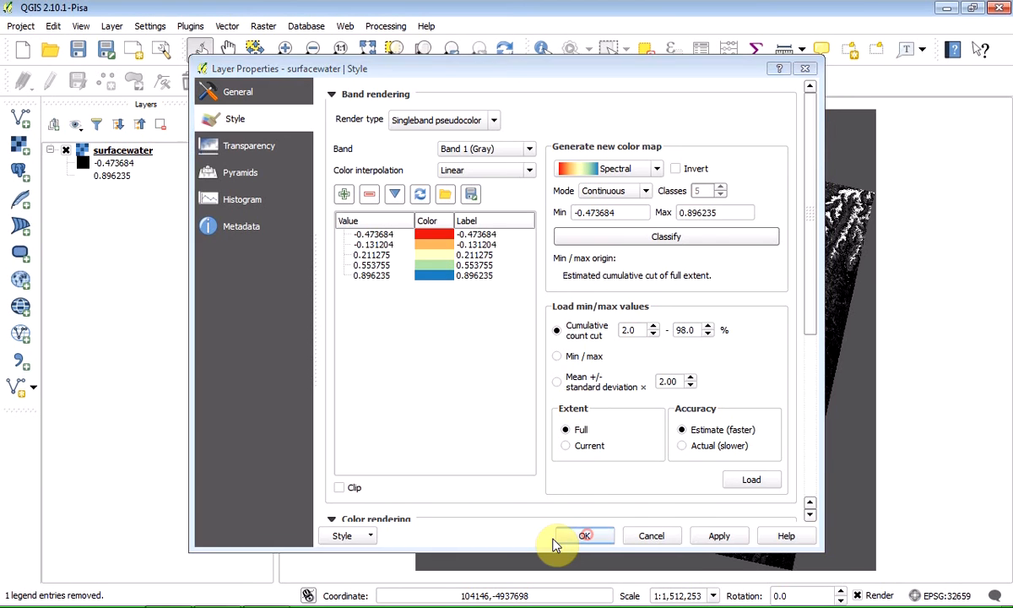
left_click(586, 535)
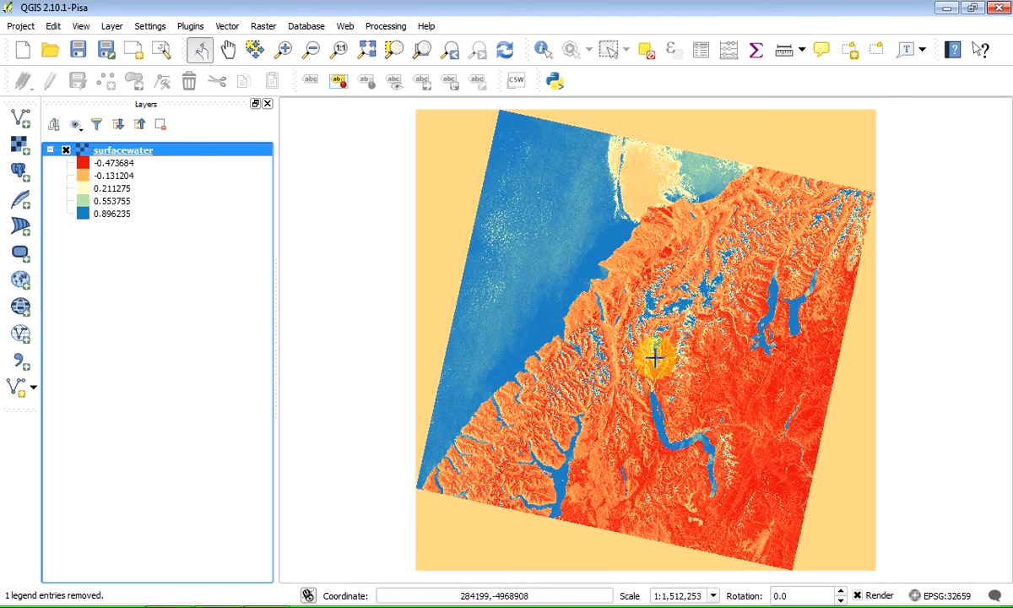
Zoom the map in on the long lake's northern end with the Zoom In tool
left_click(284, 49)
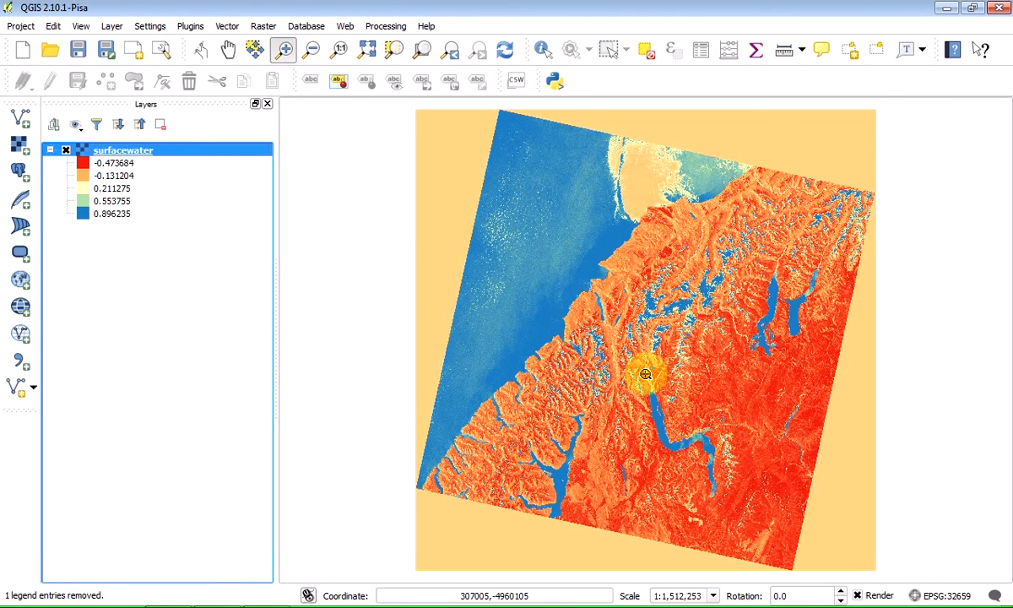
mouse_move(520, 297)
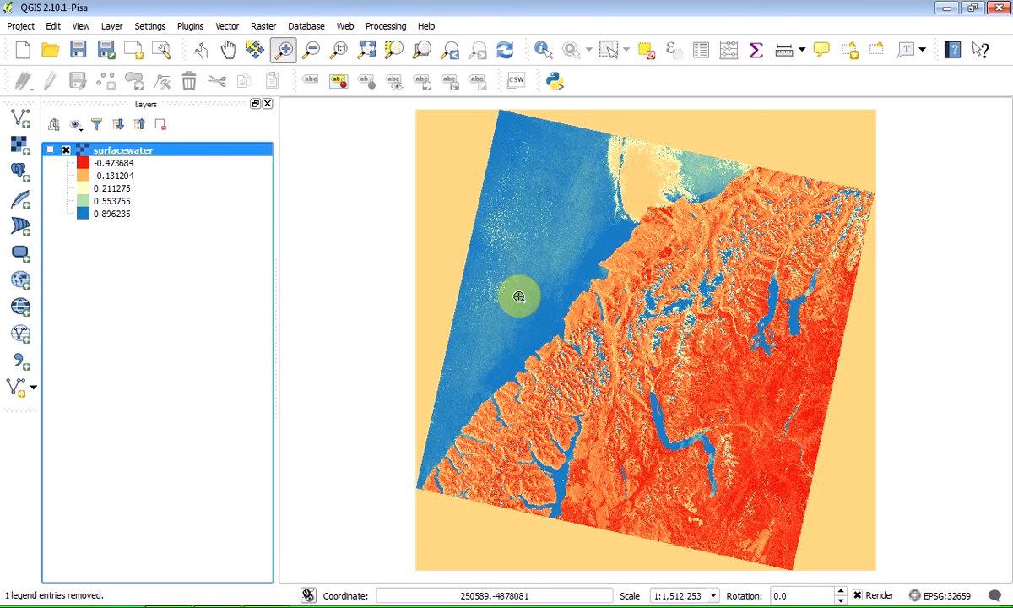
mouse_move(486, 361)
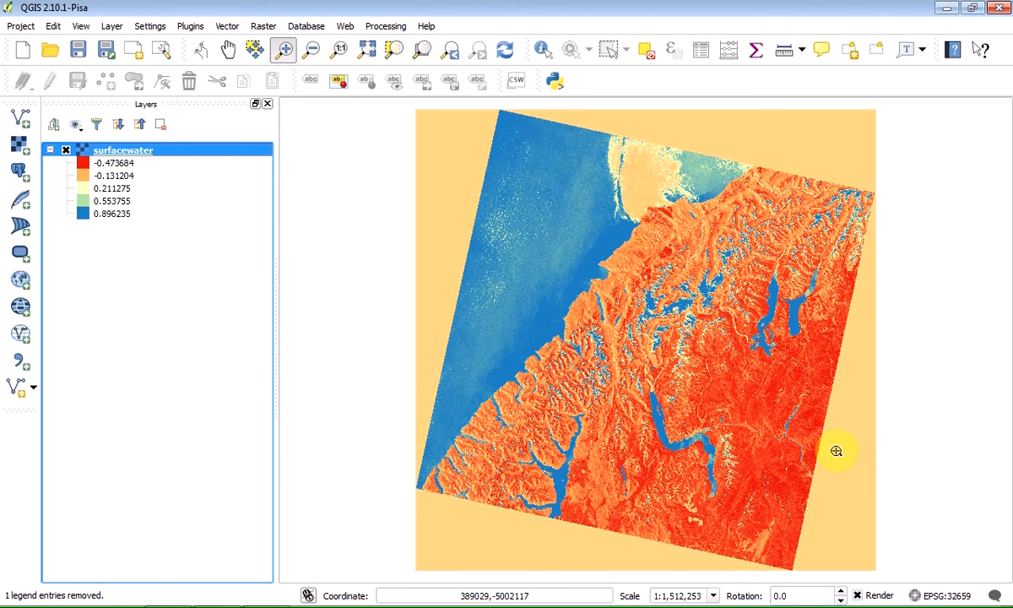
mouse_move(638, 387)
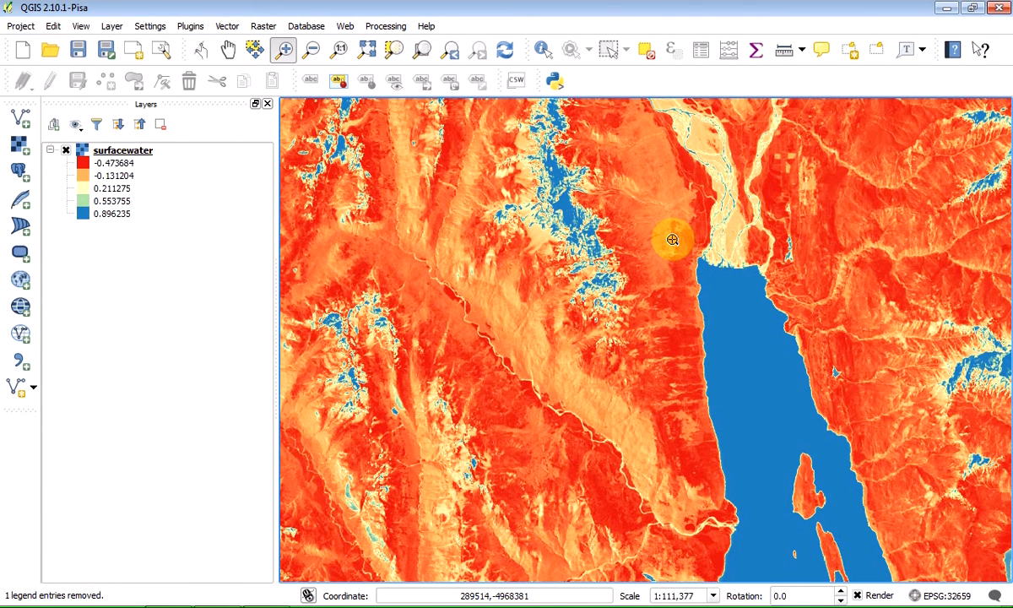
left_click_drag(673, 240, 830, 358)
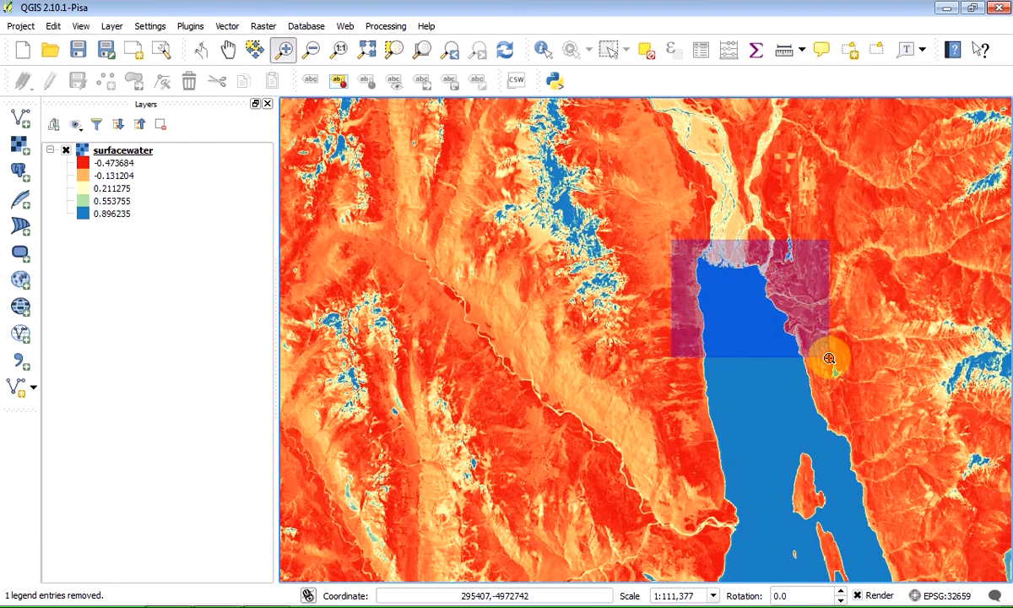